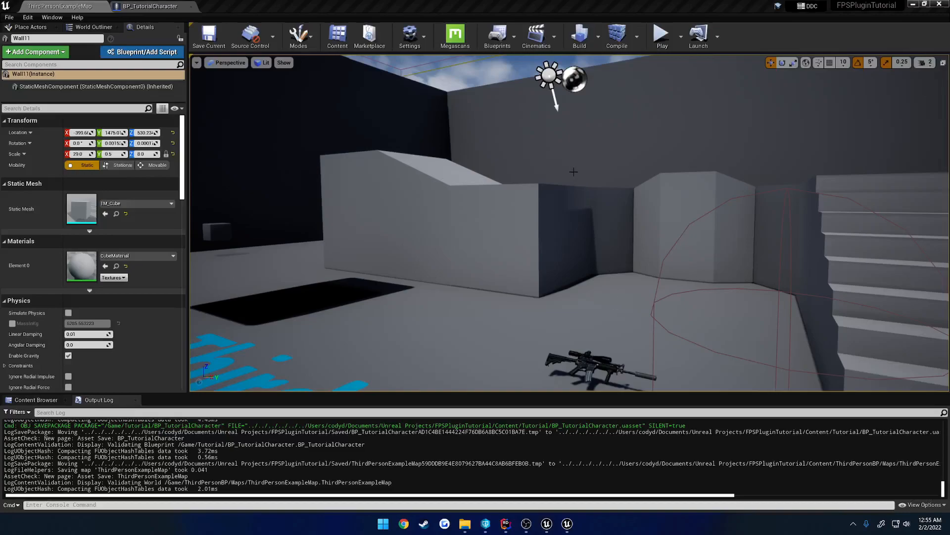
Review BP_TutorialCharacter's viewport and Event Graph, then return to the C++ source
click(148, 6)
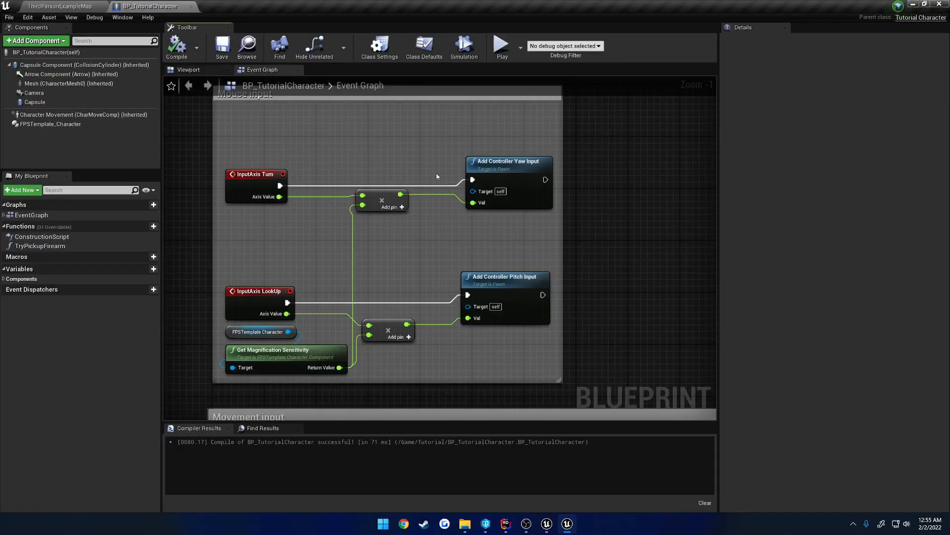
click(188, 69)
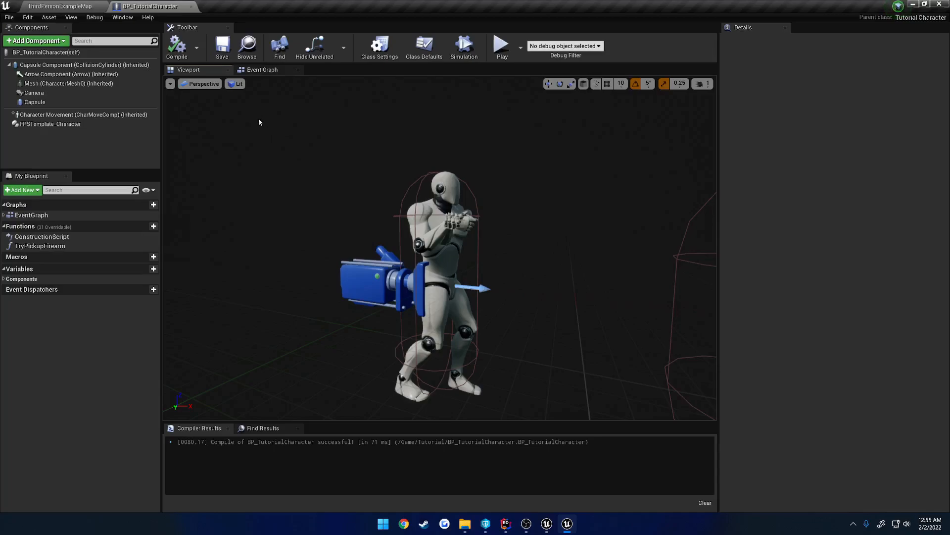
mouse_move(192, 7)
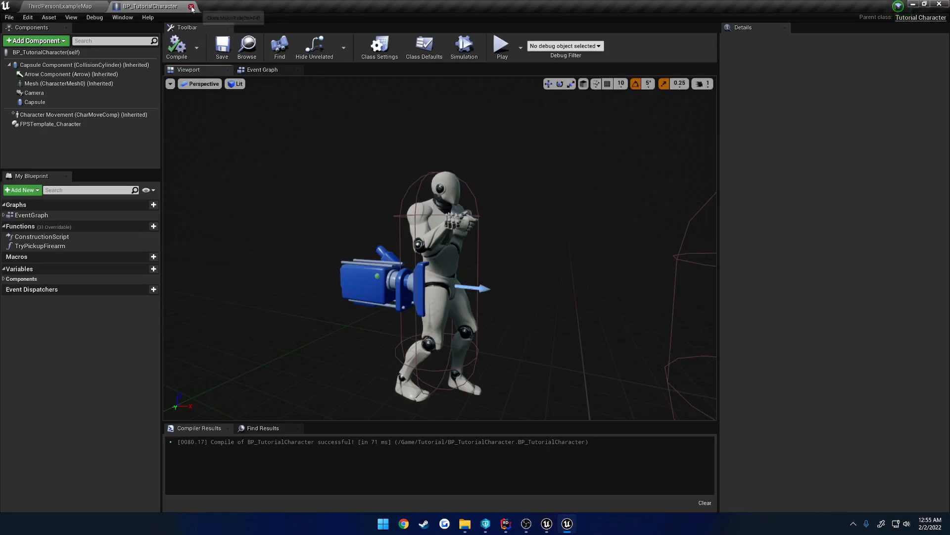
click(261, 69)
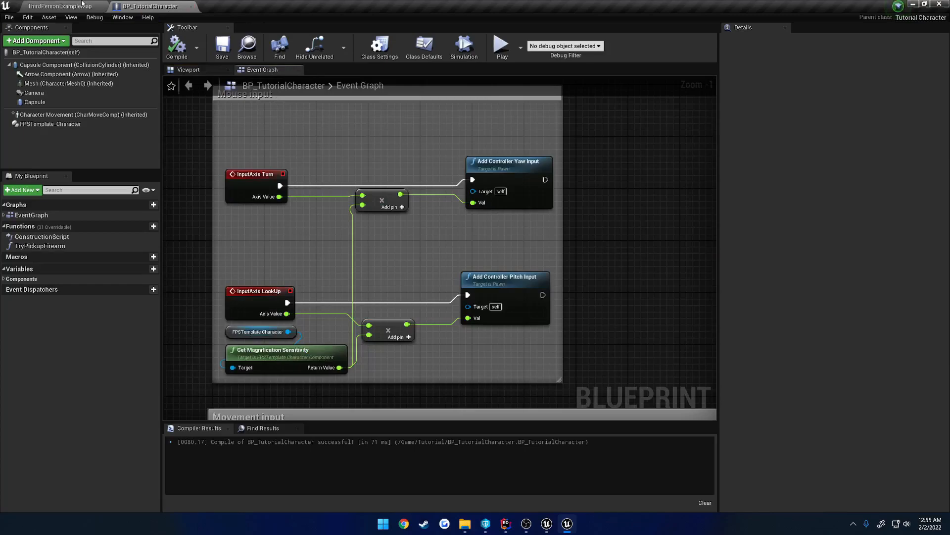
click(60, 6)
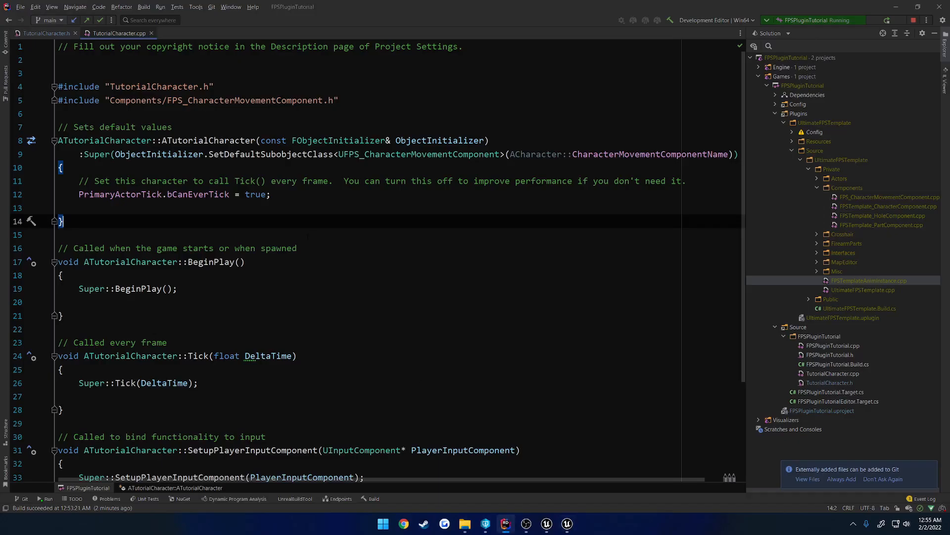
Declare Blueprint-callable StartFreeLook(bool EnableFreeLook) in the TUTORIAL category in TutorialCharacter.h
click(46, 33)
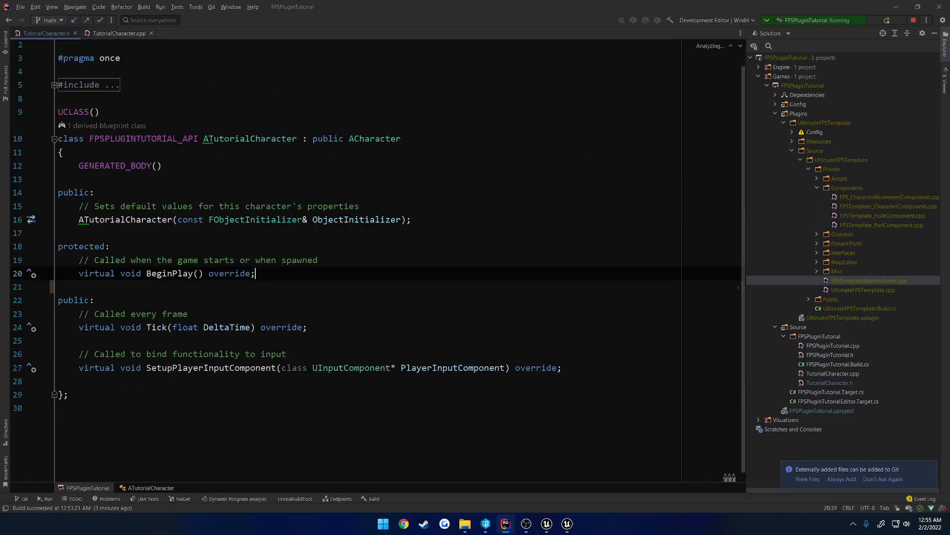
key(enter)
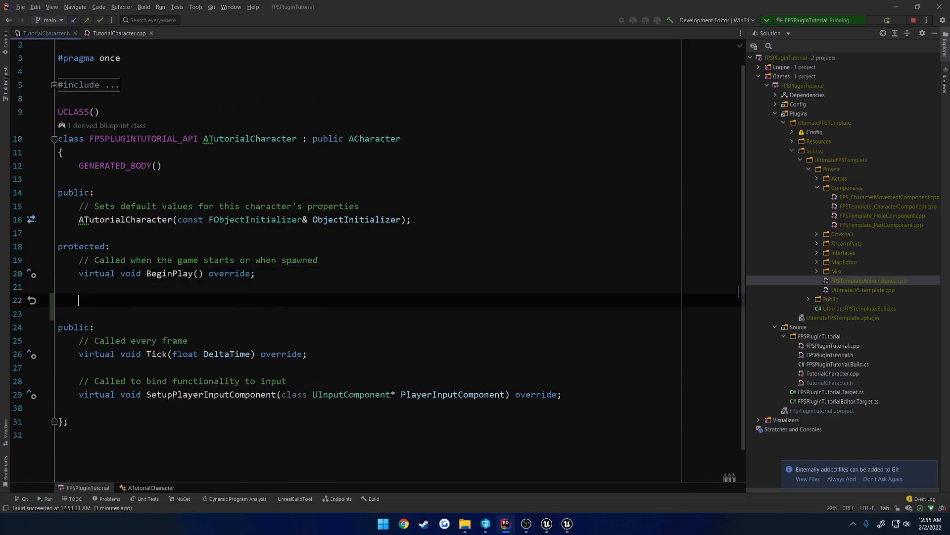
text(UFUNCTION(BlueprintCallable))
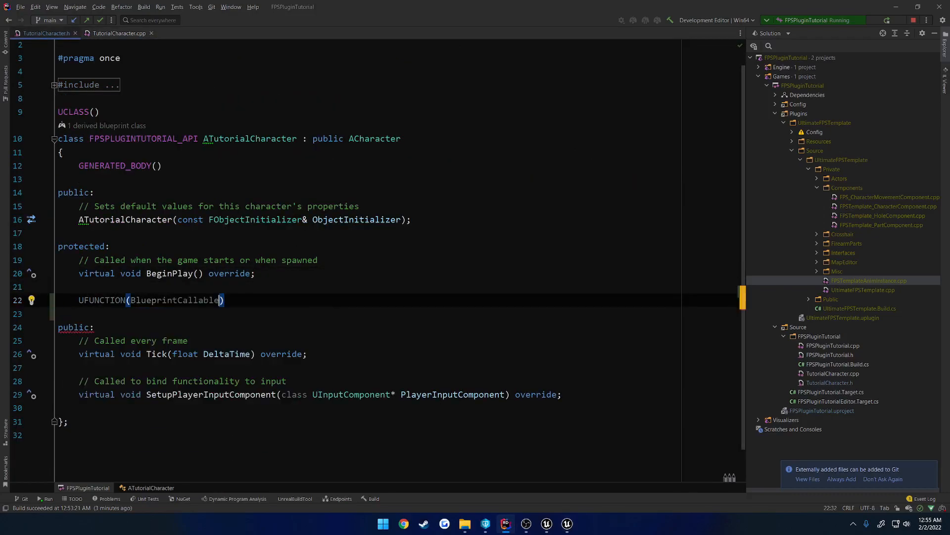
text(, Category =)
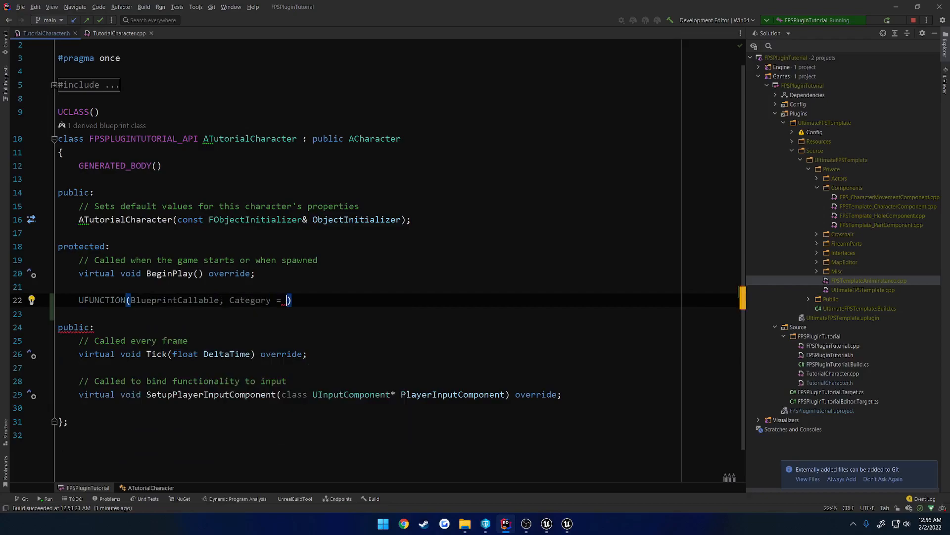
text("TUTORIAL")
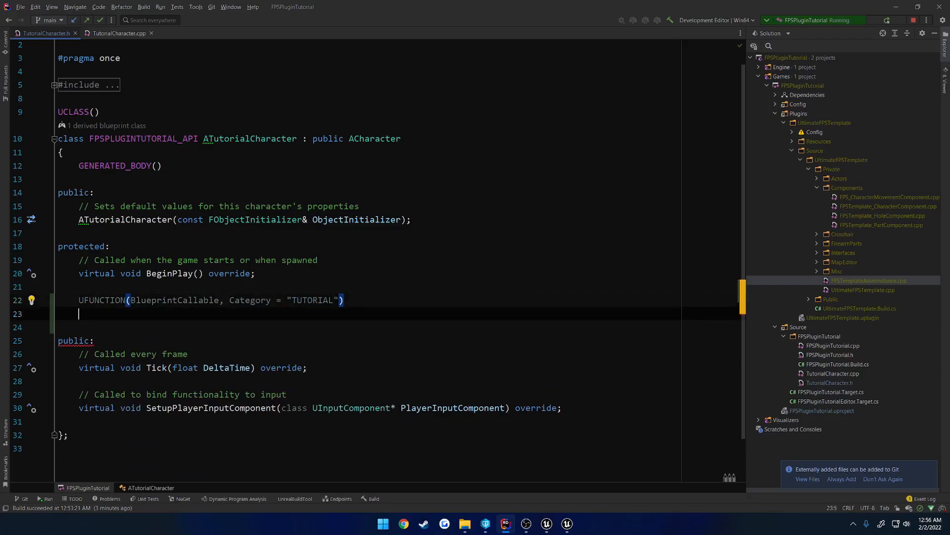
text(void StartFreeLook()
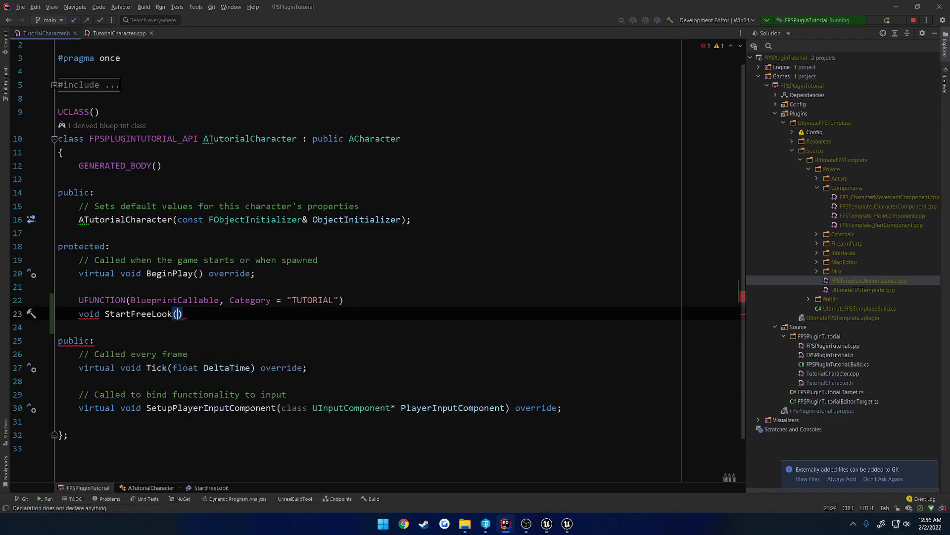
text(bool EnableFreeLook)
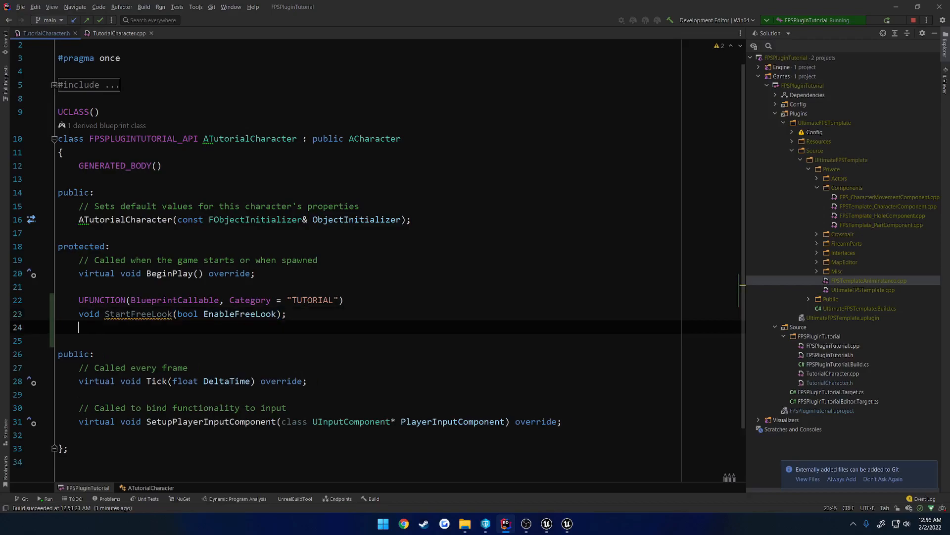
Add Blueprint-callable bool ValidTurn() and ValidUp() declarations using the copied UFUNCTION line
triple_click(212, 299)
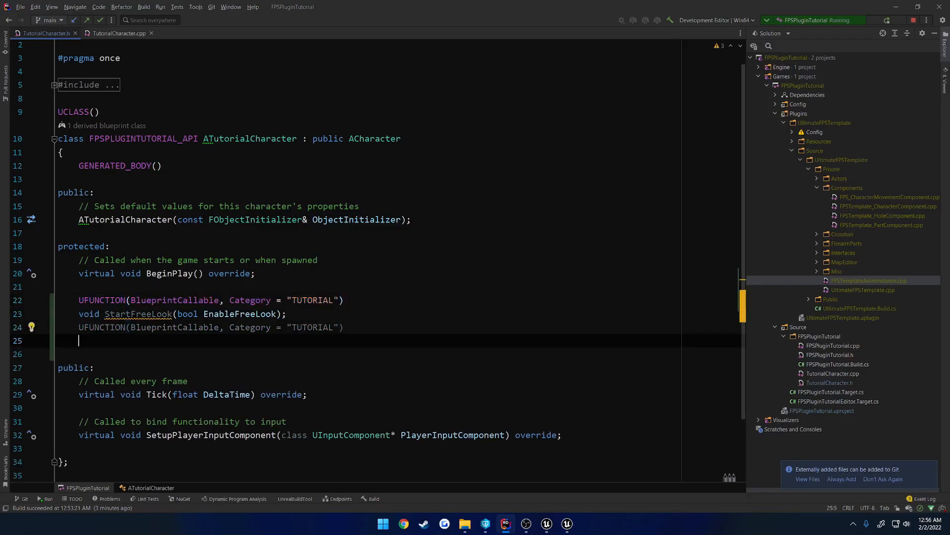
text(bool)
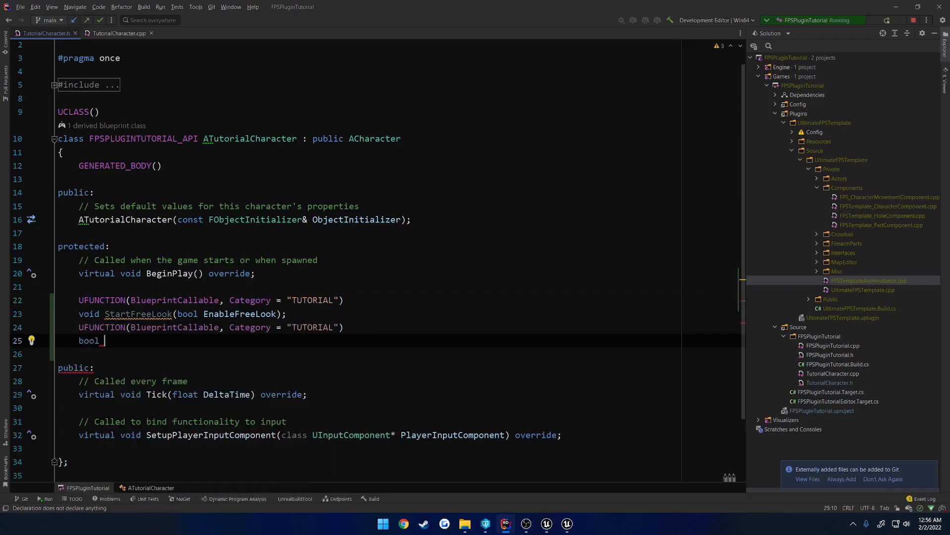
text(ValidTurn();)
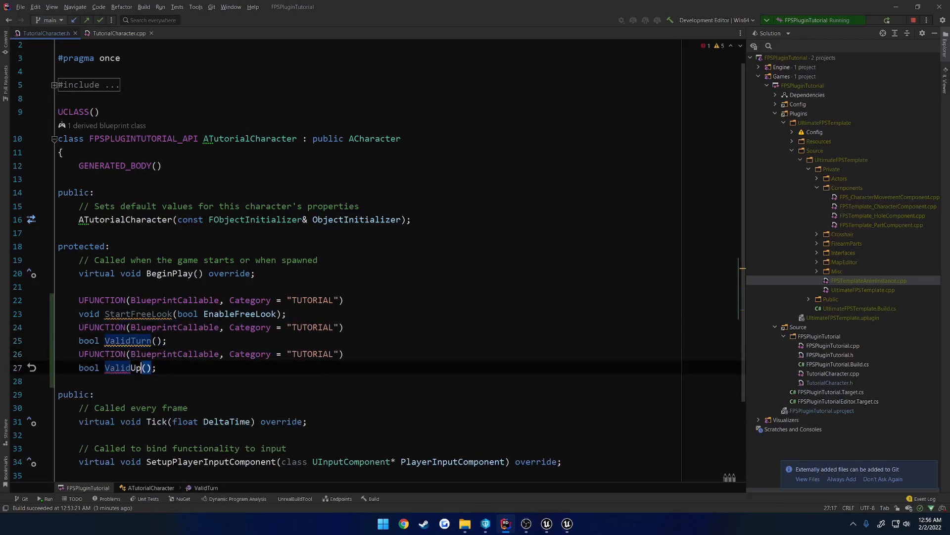
double_click(128, 339)
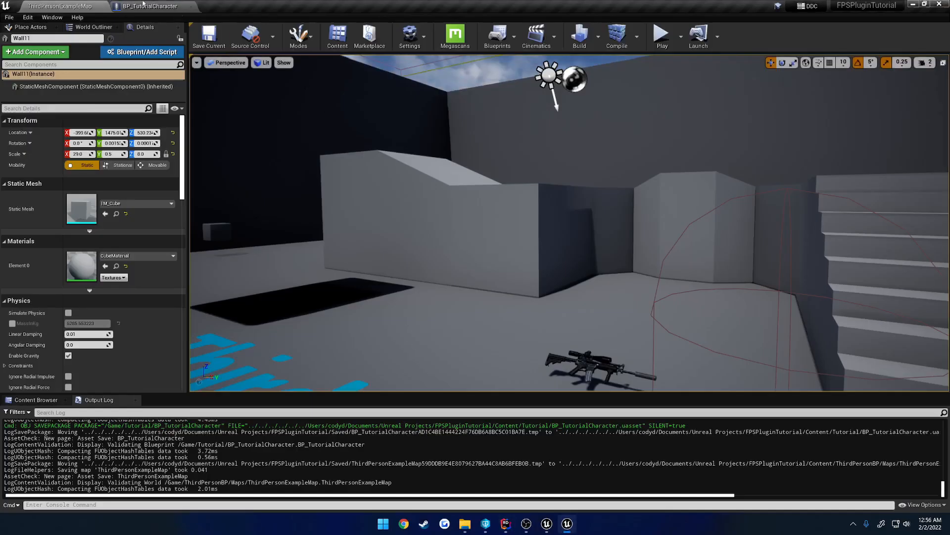
Inspect the Add Controller Yaw/Pitch Input nodes in BP_TutorialCharacter, then return to the code
click(145, 6)
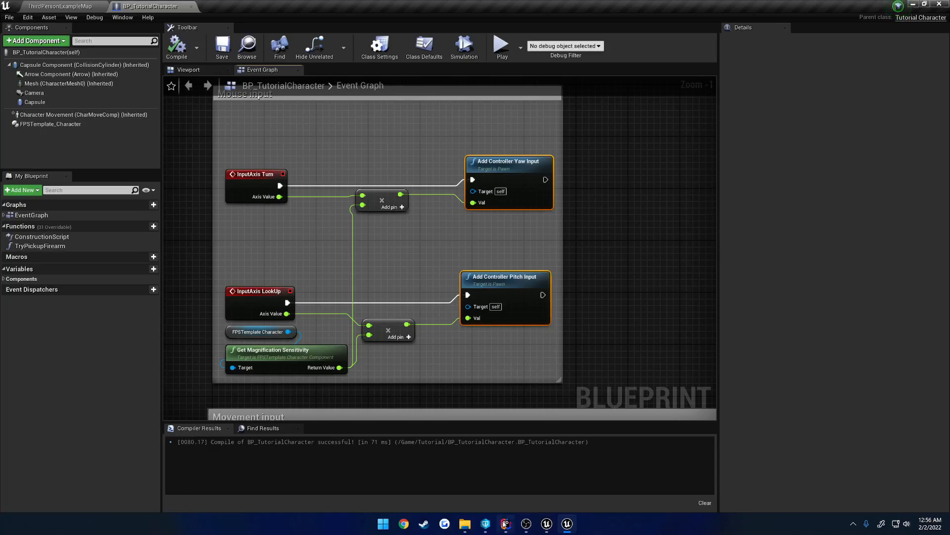
click(505, 522)
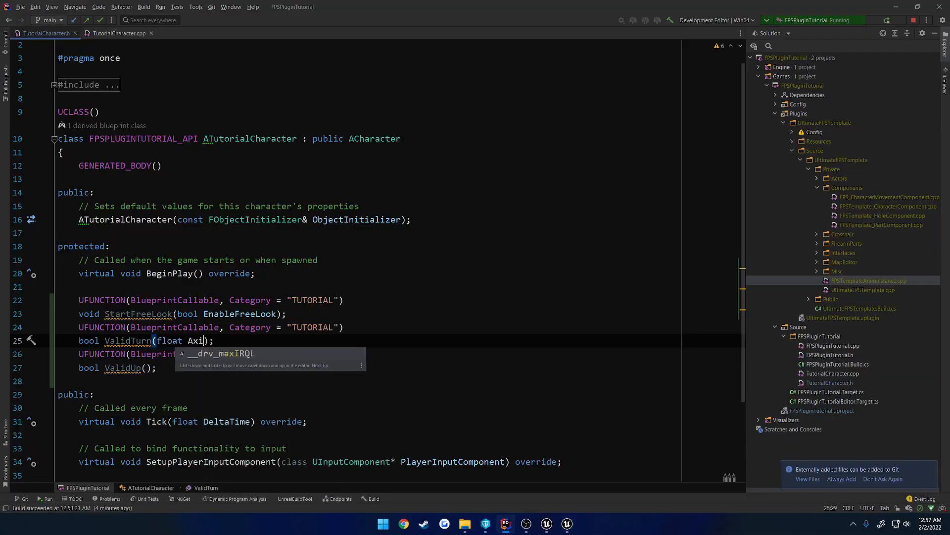
Give ValidTurn and ValidUp a float AxisValue parameter, generate definitions, and declare bool bFreeLooking
text(sValue)
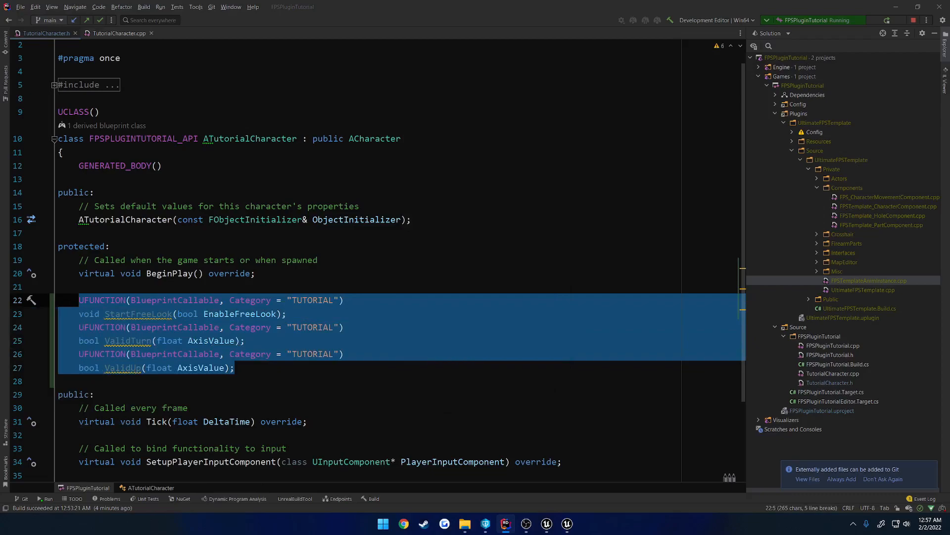
click(120, 33)
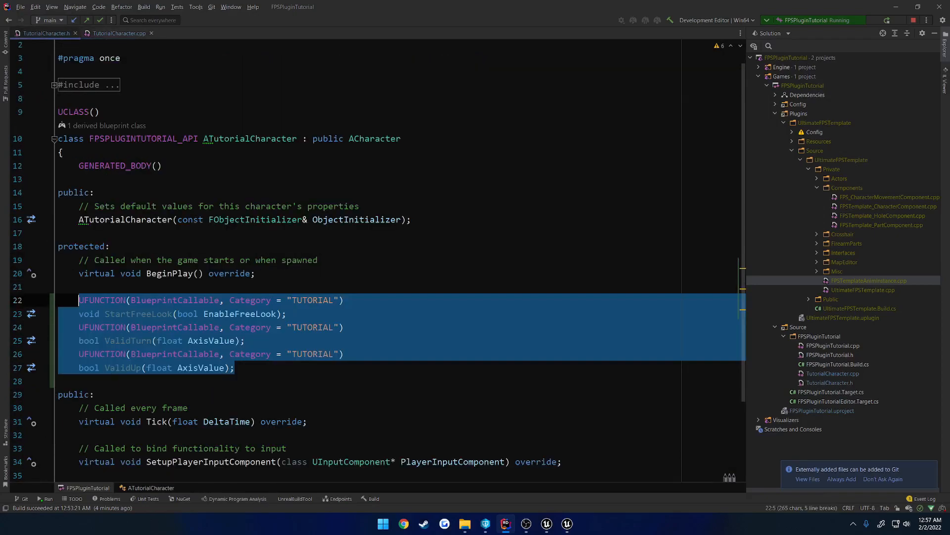
text(bool bFreeLoo)
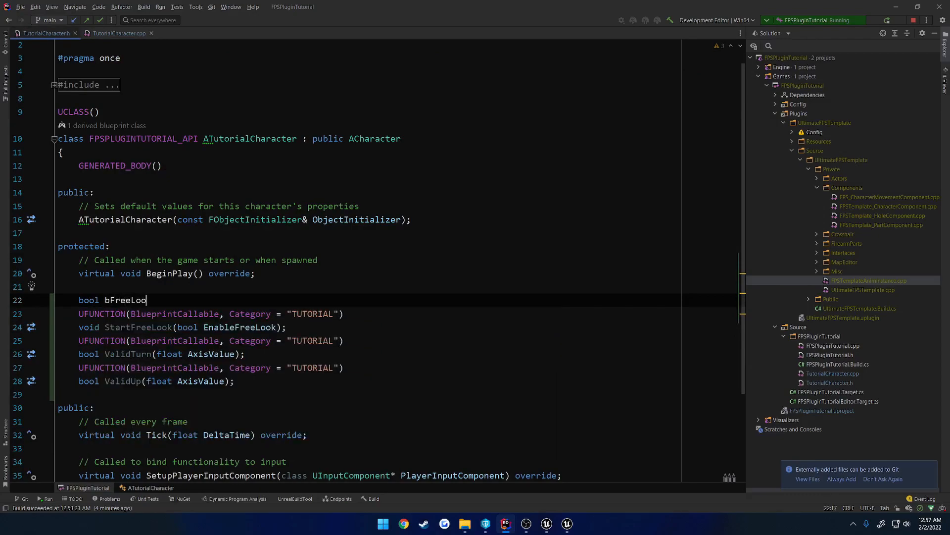
text(king;)
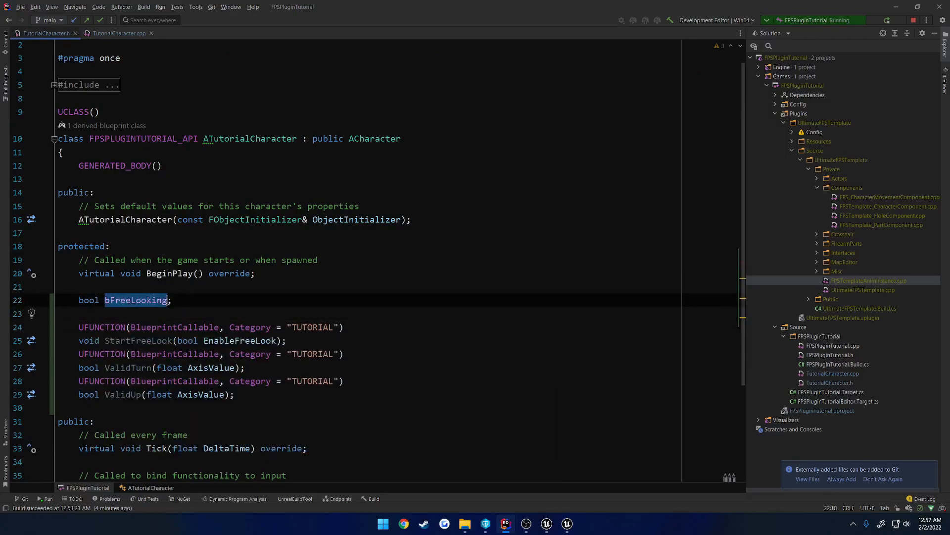
Initialize bFreeLooking to false in the constructor and set bUseControllerRotationYaw = !bFreeLooking in StartFreeLook
click(119, 33)
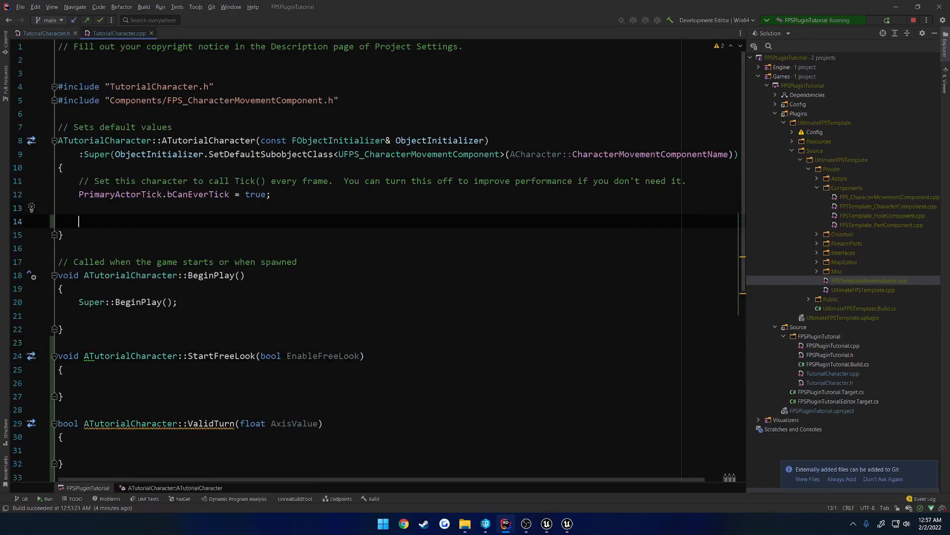
text(bFreeLooking = false;)
click(397, 382)
text(bFreeLooking = EnableFreeLook;)
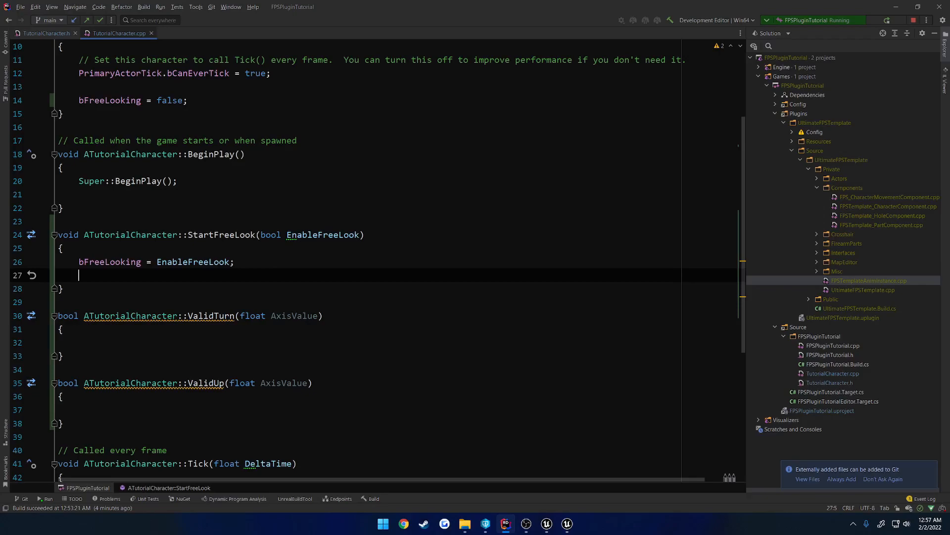
text(bU)
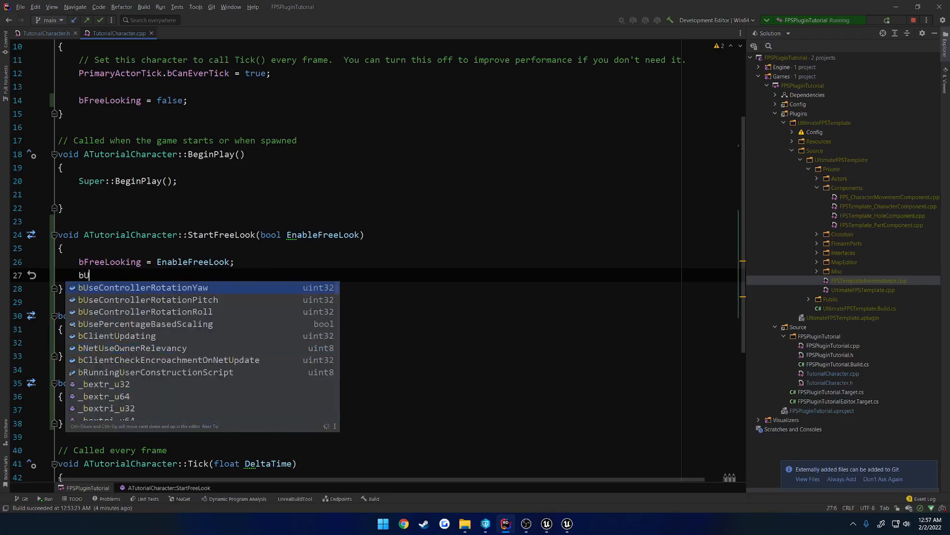
text(se)
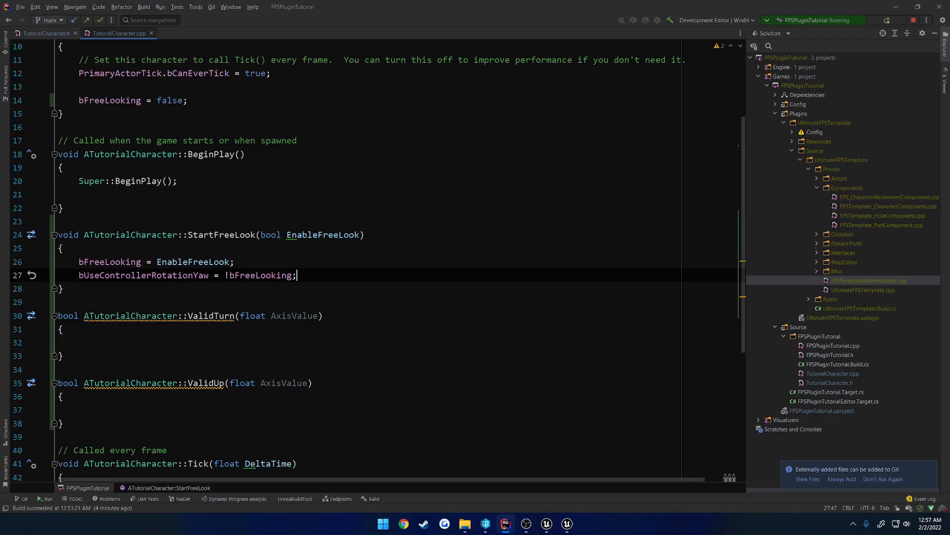
double_click(139, 275)
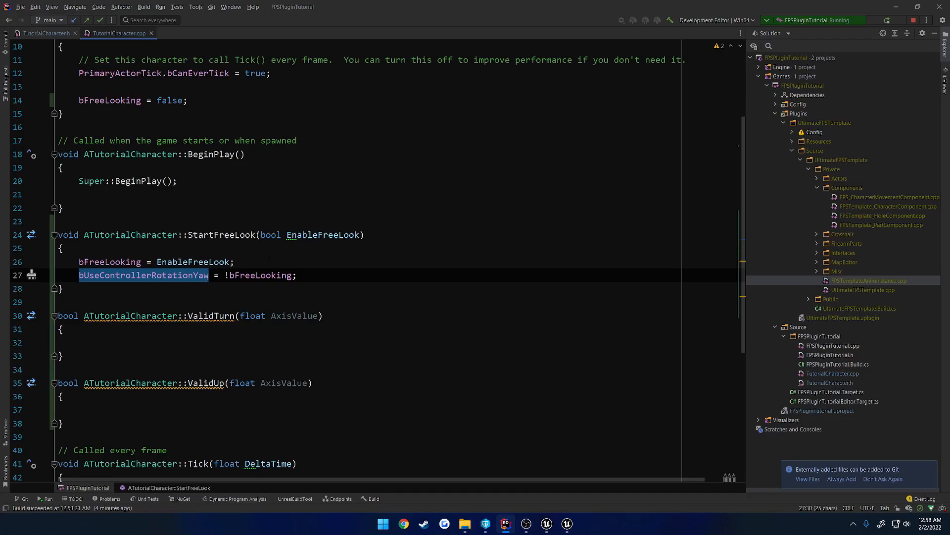
scroll(down, 3)
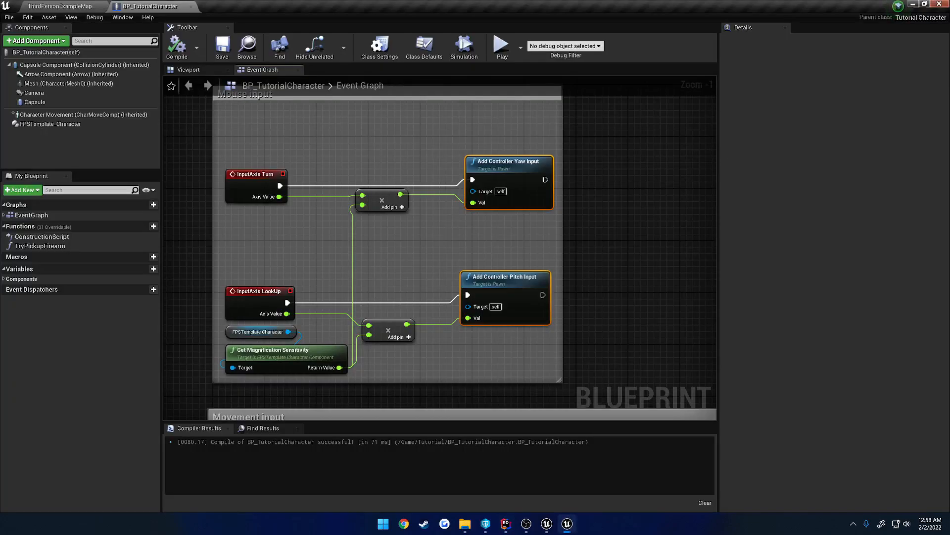
Make ValidTurn and ValidUp return true and rebuild/relaunch the project
click(524, 523)
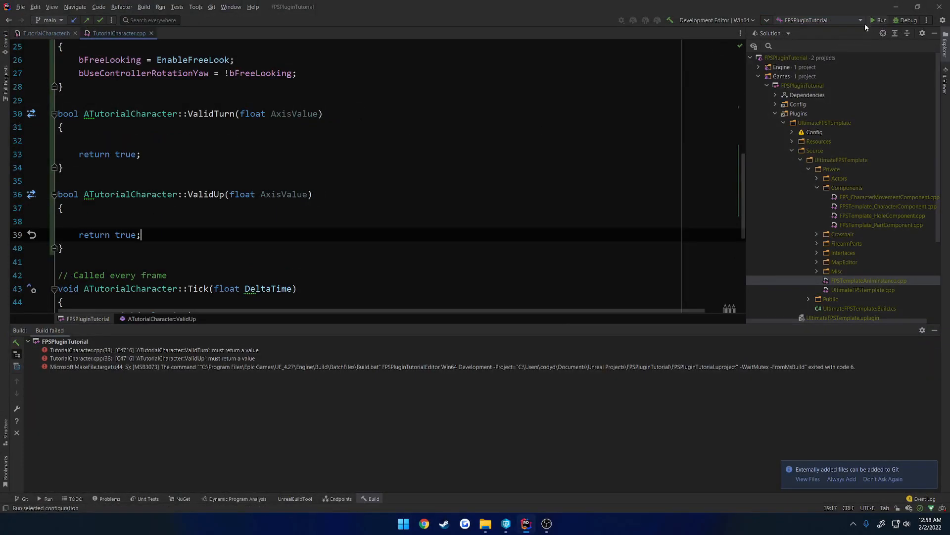
click(881, 19)
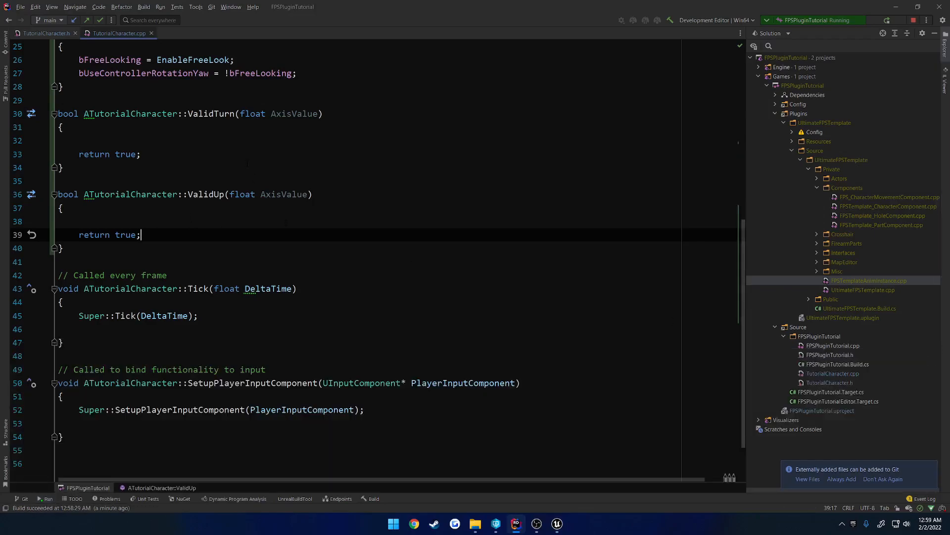
Add meta = (ExpandBoolAsExecs = "ReturnValue") to ValidTurn's UFUNCTION and select it for copying
click(45, 32)
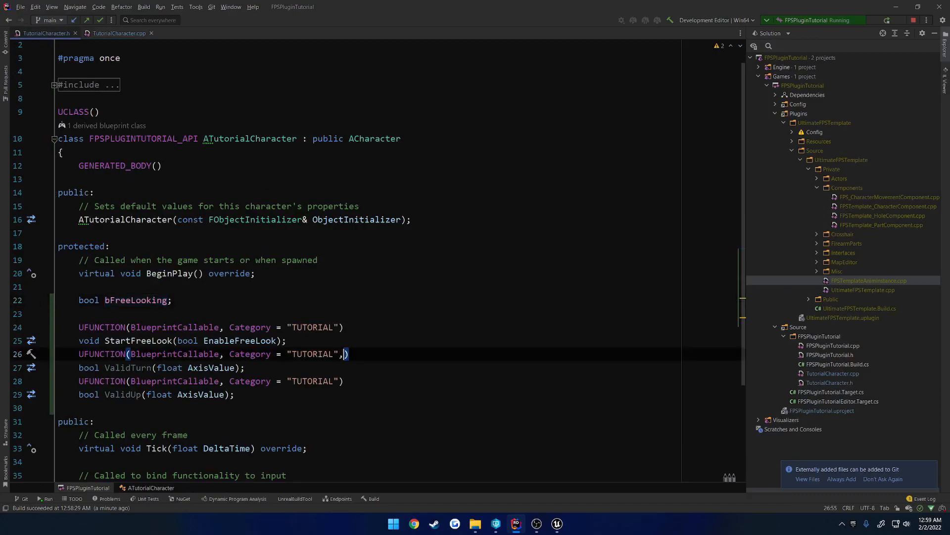
text(meta =)
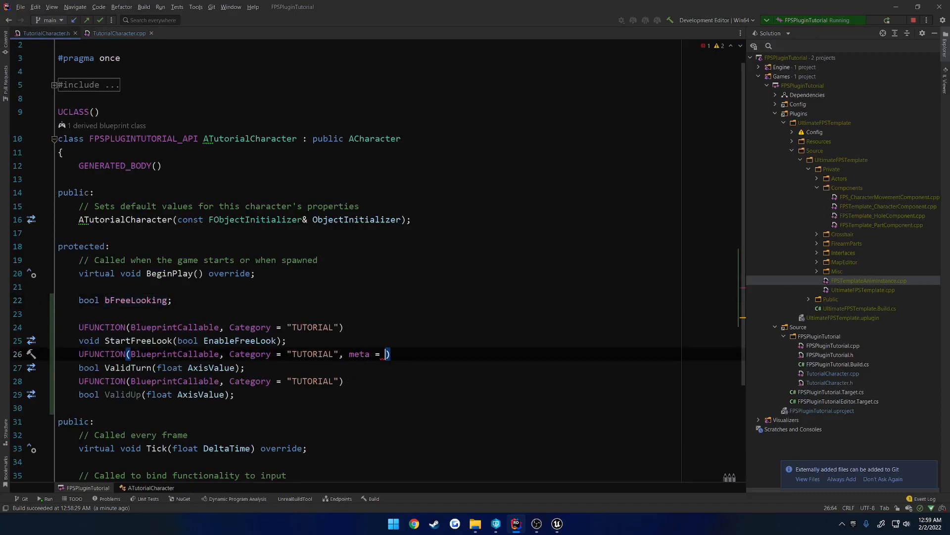
text((ExpandBoolAsExecs = ")
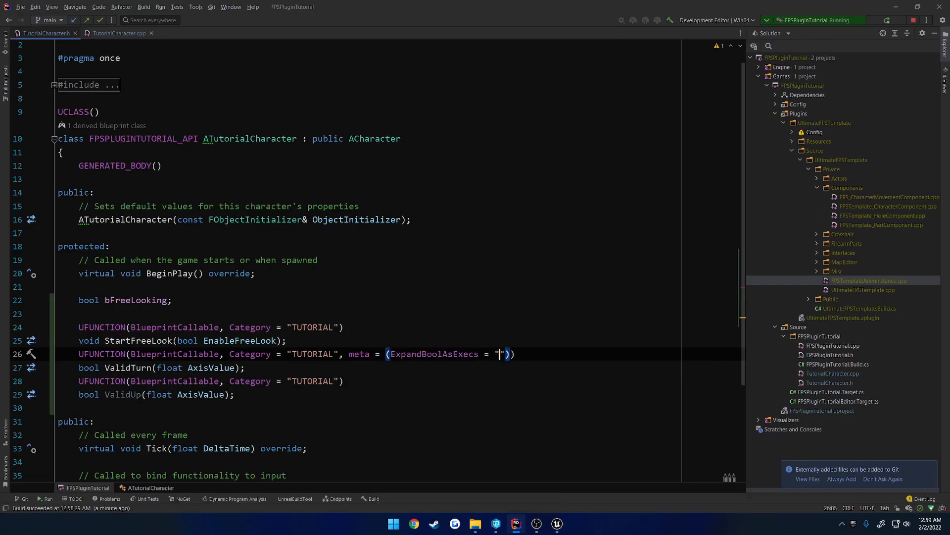
text(ReturnValue)
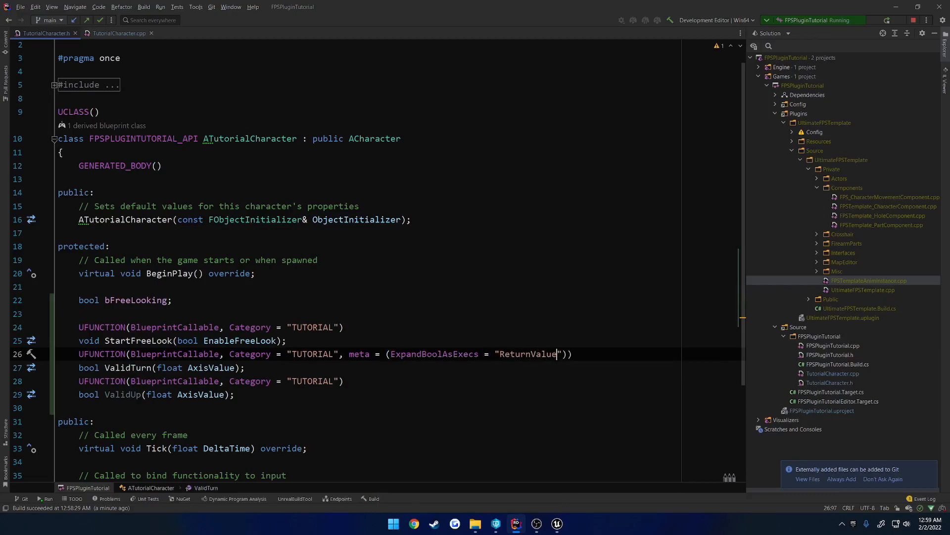
drag(341, 353, 570, 354)
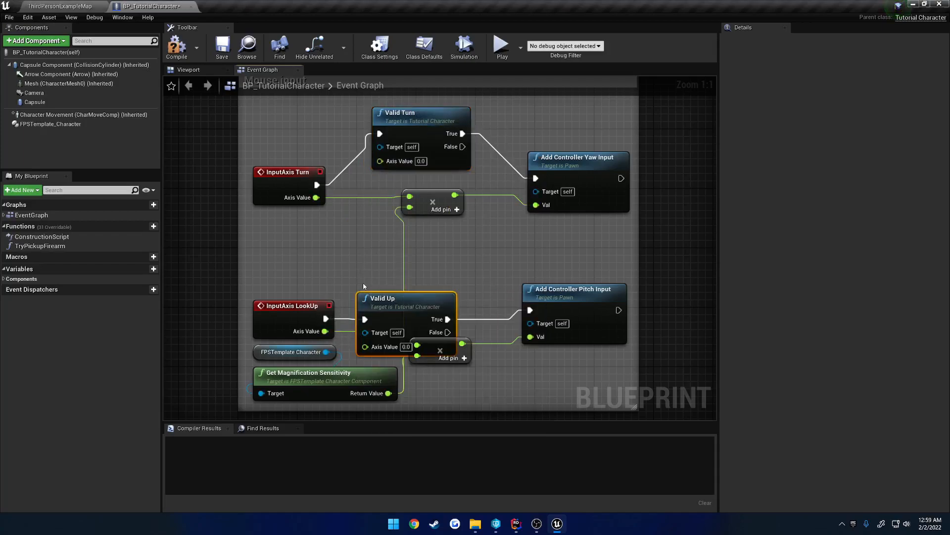
Wire Valid Up into the LookUp chain and compile BP_TutorialCharacter
drag(406, 297, 435, 260)
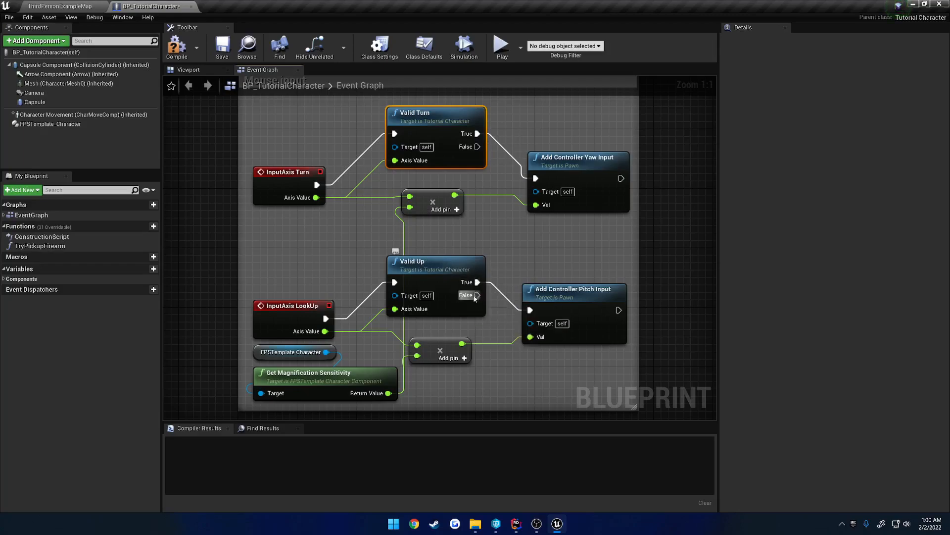
mouse_move(478, 283)
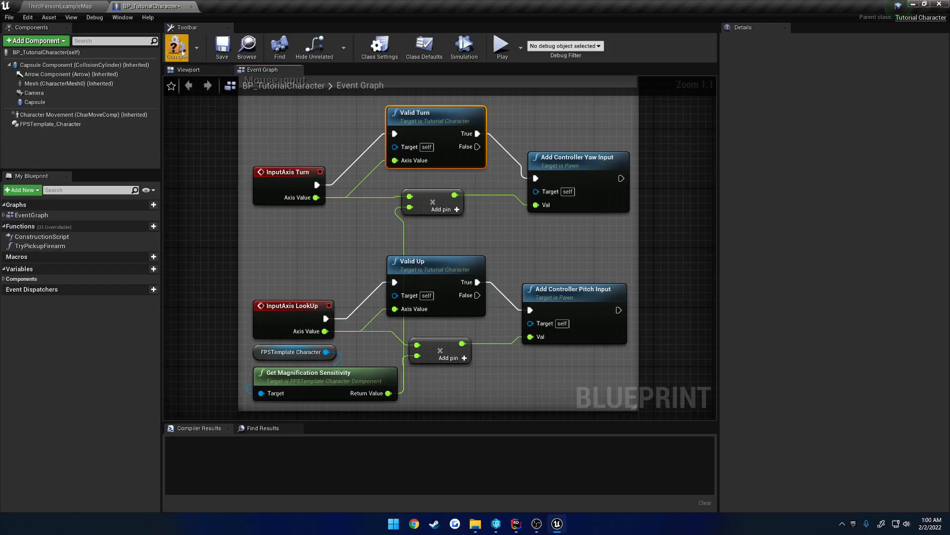
click(176, 48)
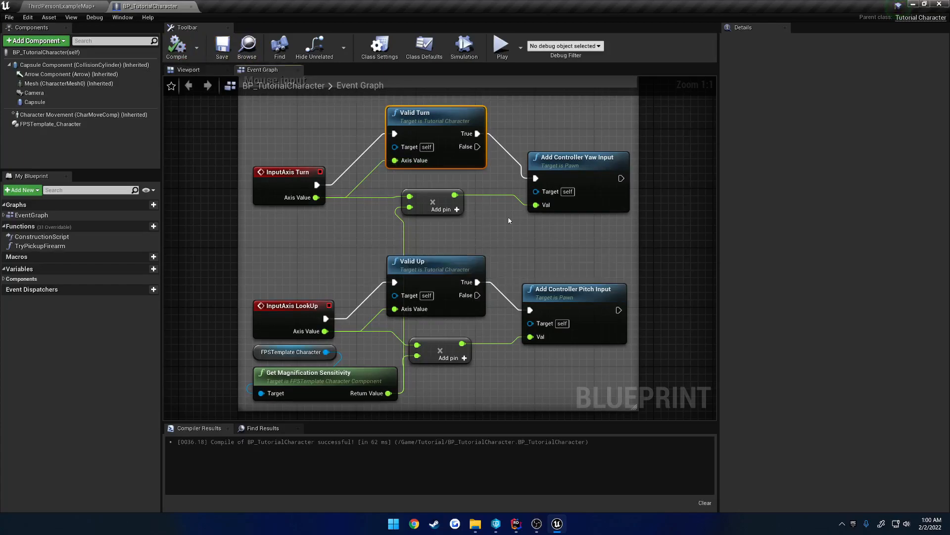
mouse_move(514, 515)
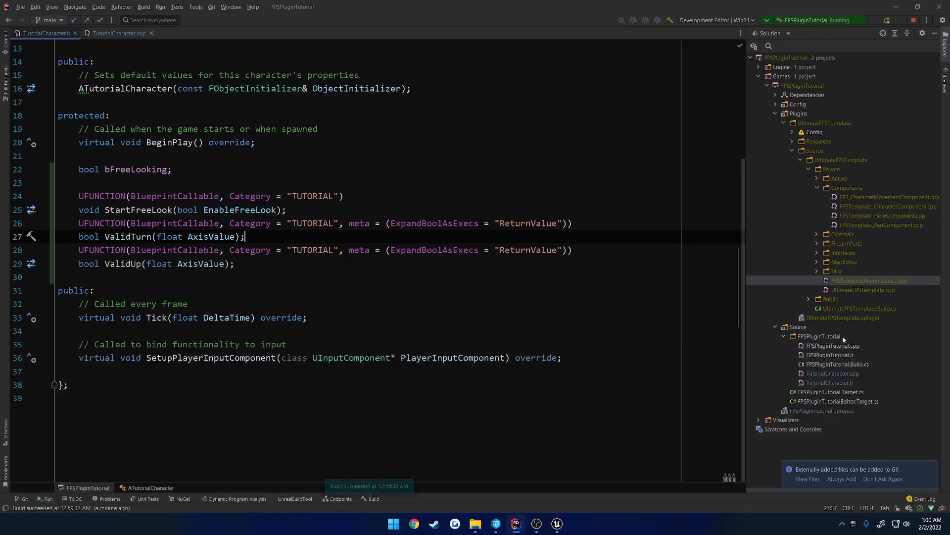
In ValidTurn, under if (bFreeLooking), compute Delta via UKismetMathLibrary::NormalizedDeltaRotator
click(118, 33)
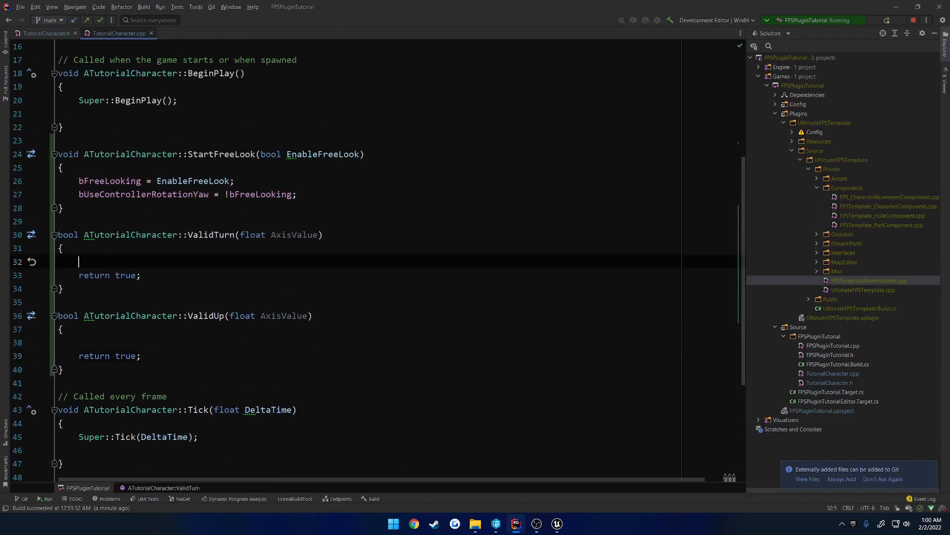
text(if (bFreeLooking))
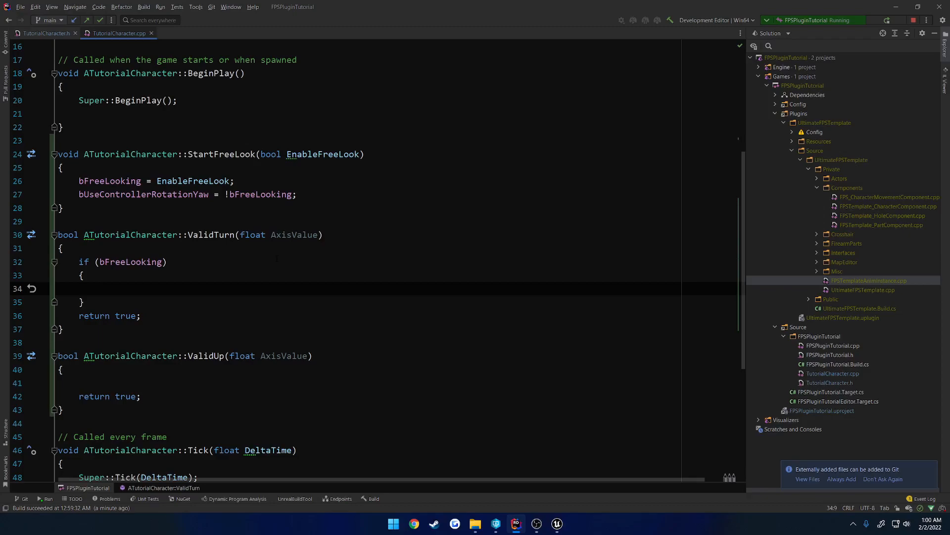
text(FRotator Delta =)
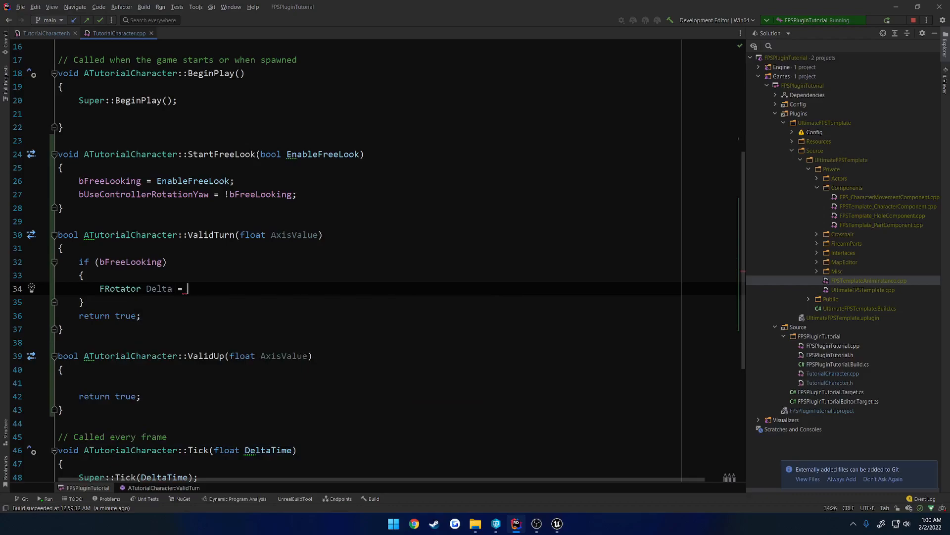
text(UKism)
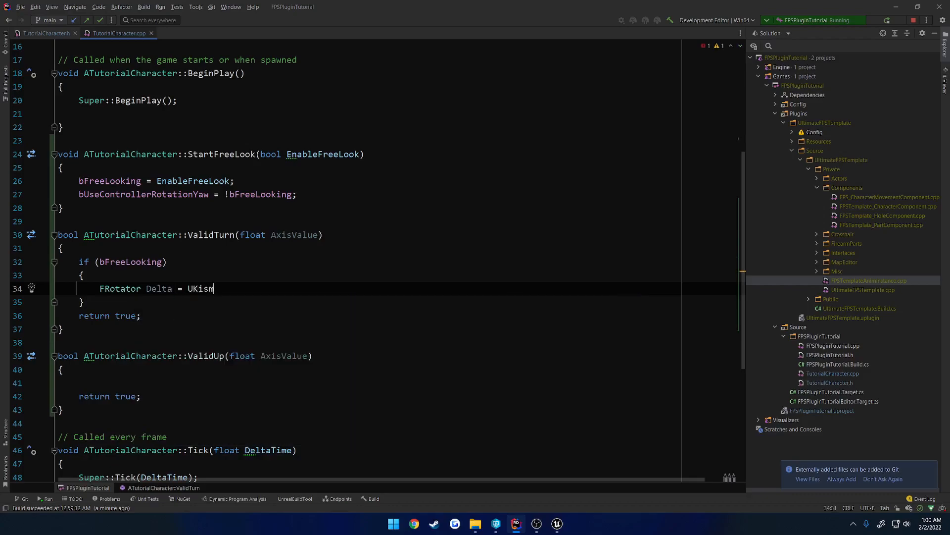
text(etMathLibrary::De)
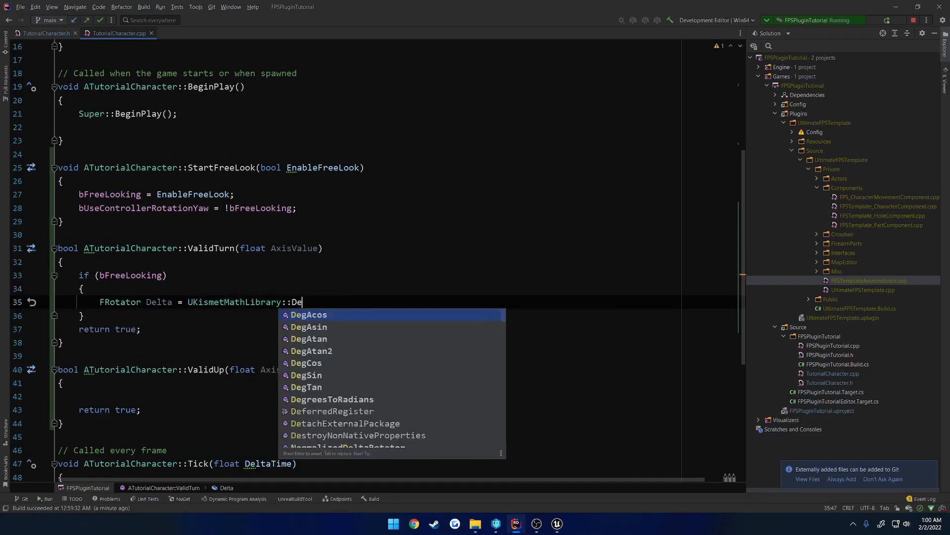
text(lta)
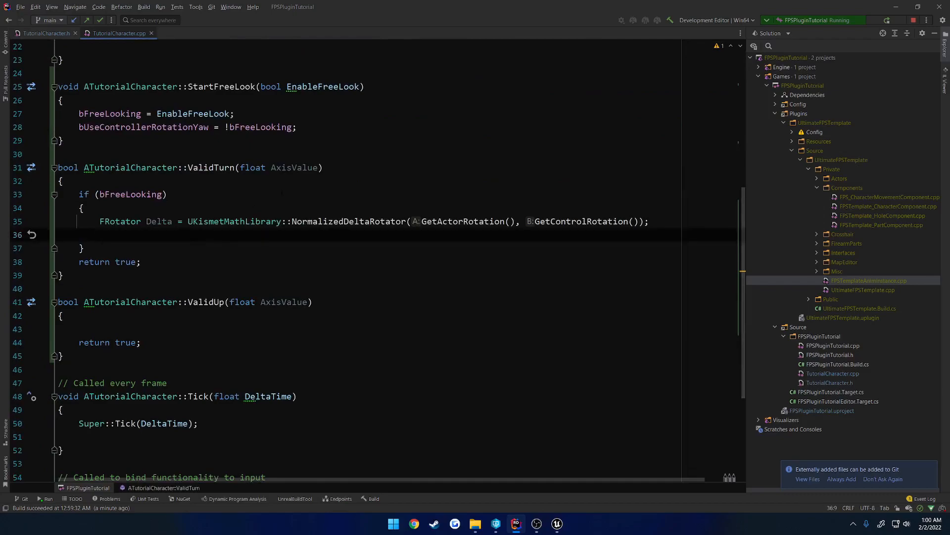
Define float Limit = 35.0f and UE_LOG Delta.Yaw, then switch to Unreal for live coding
text(float Limit =)
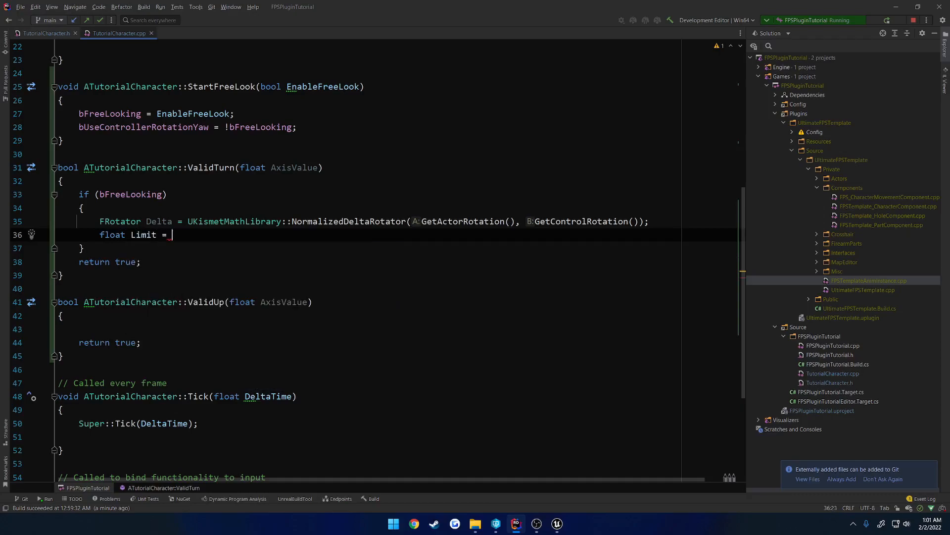
text(35.0f;)
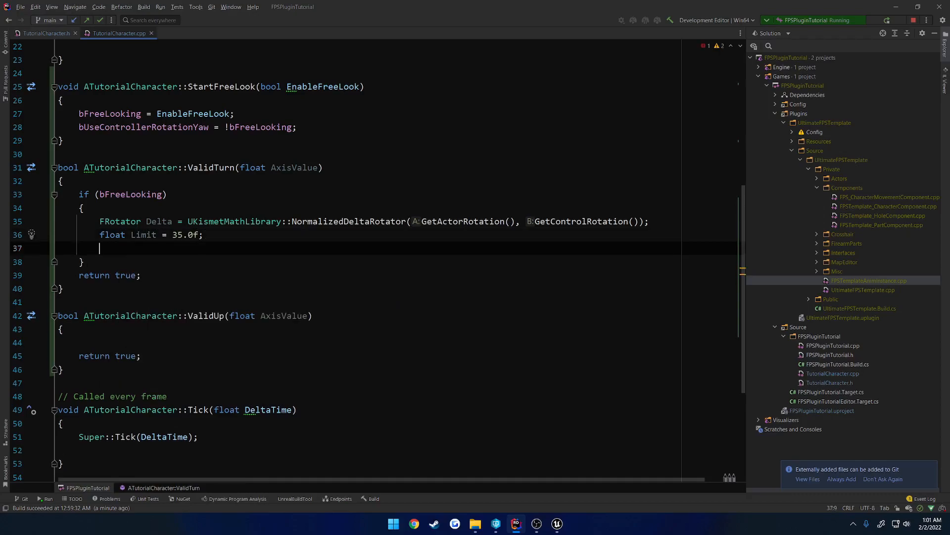
text(UE_LOG(LogTemp, Warning, TEXT("Delta: %f)
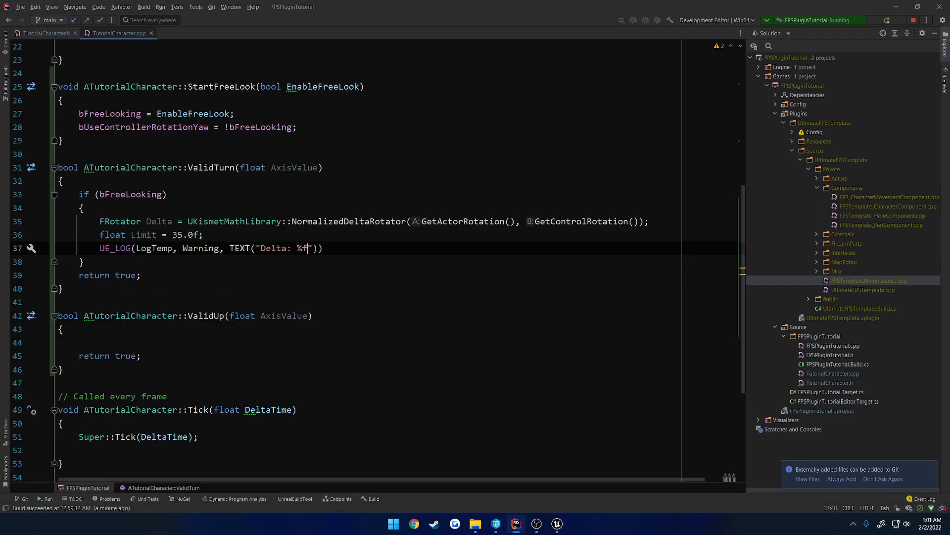
text(, Delta.Yaw)
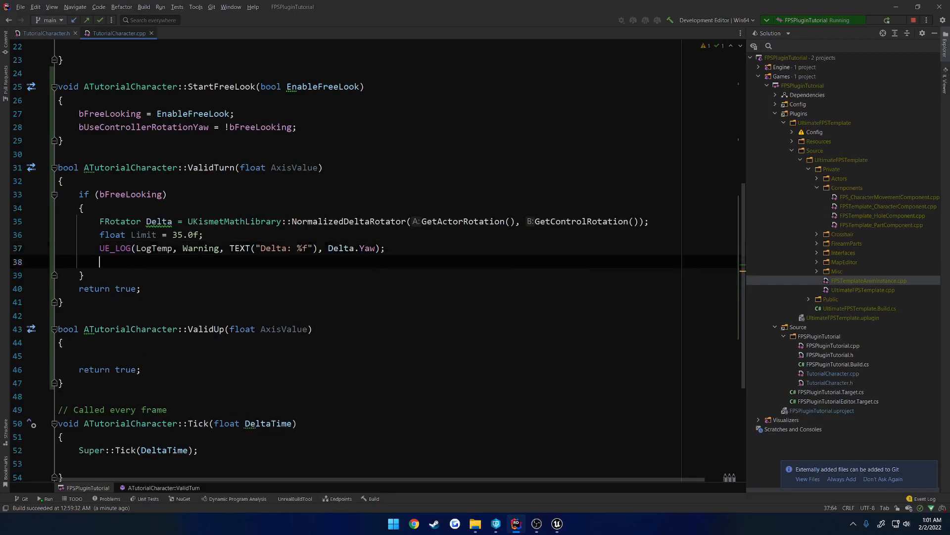
click(557, 523)
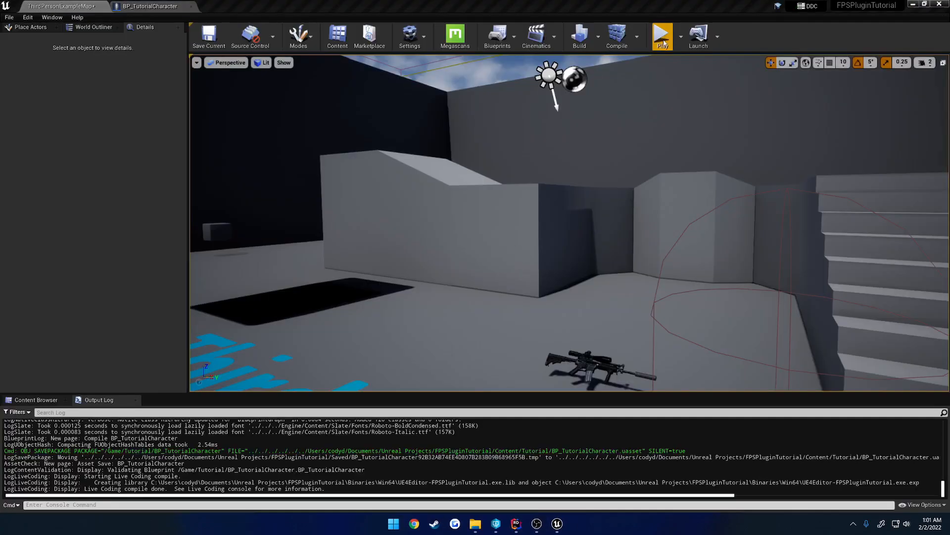
Return from the Unreal level viewport to ValidTurn in TutorialCharacter.cpp
click(662, 35)
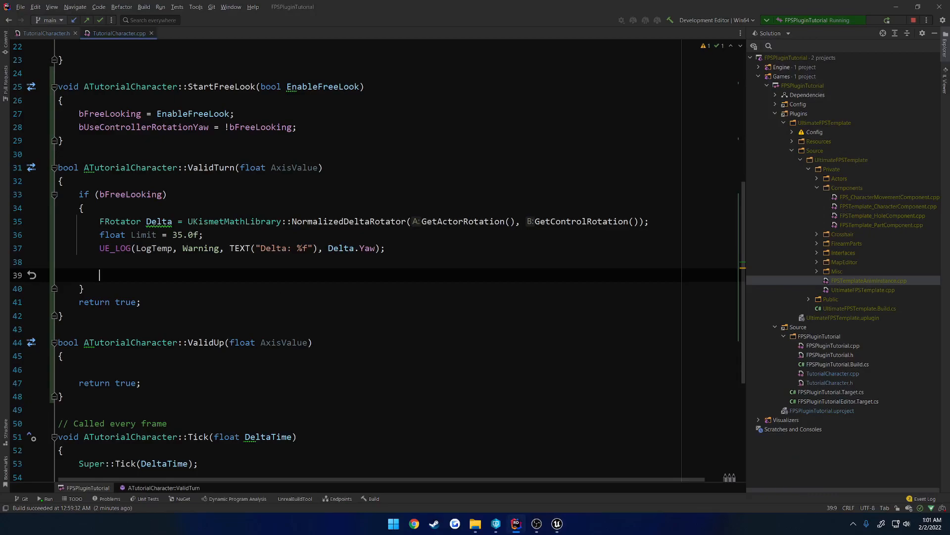
Add two if checks returning false when Delta.Yaw exceeds Limit in either direction, then live-compile
text(if ()
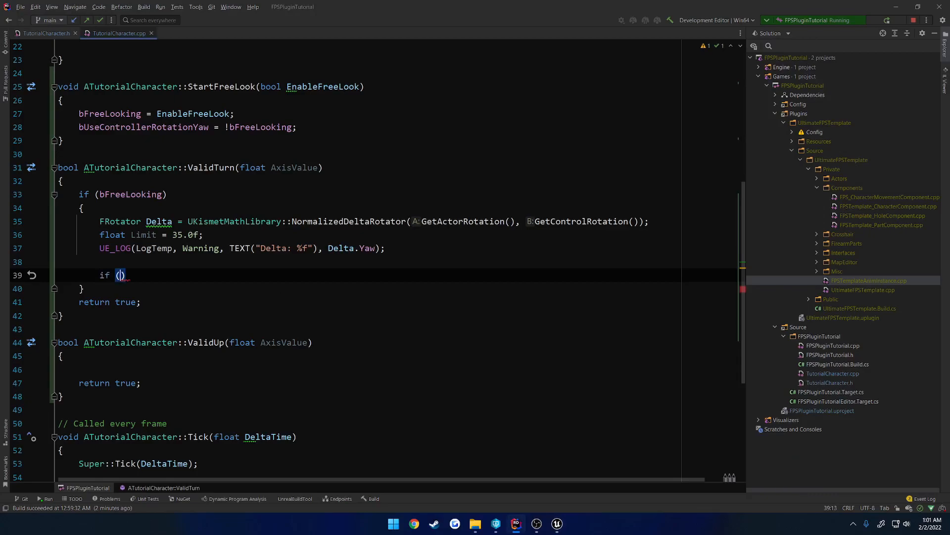
text(Delta.Yaw > Limit)
text(r)
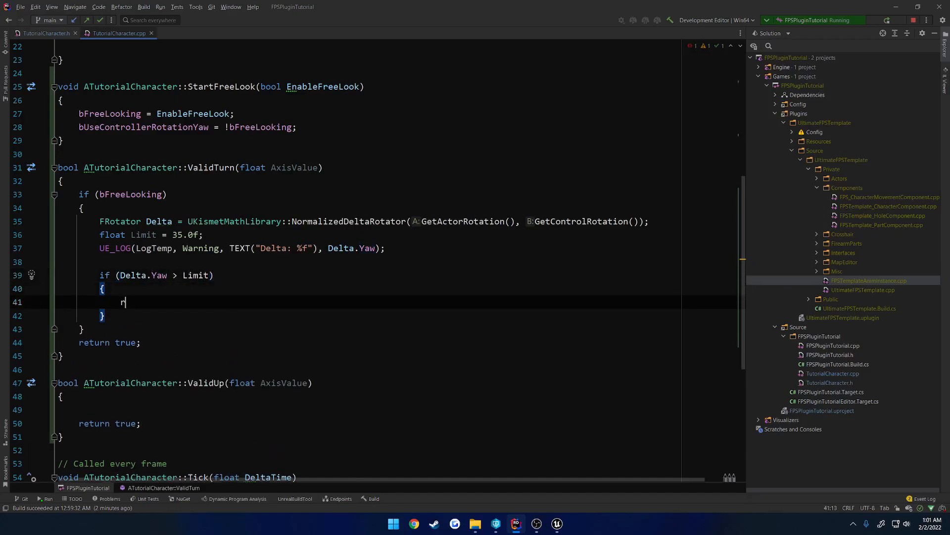
text(eturn false;)
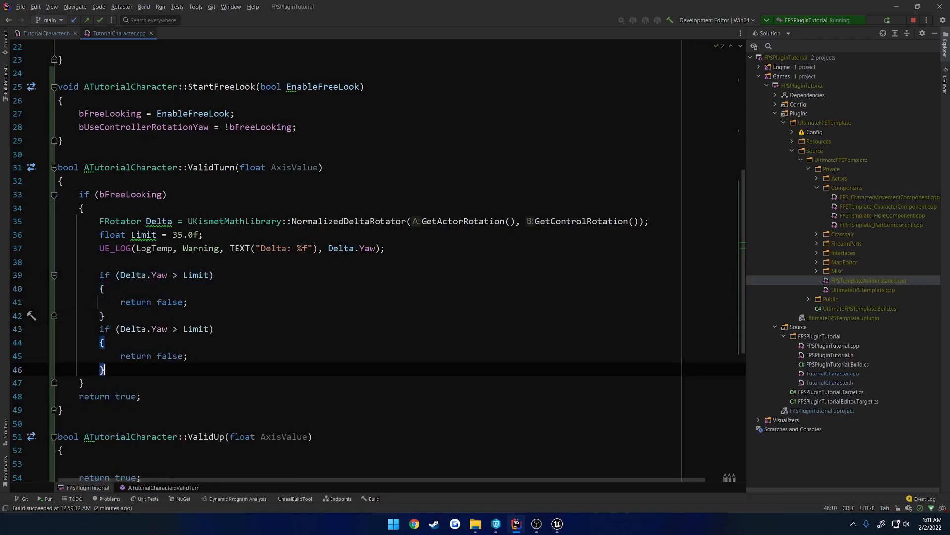
text(<)
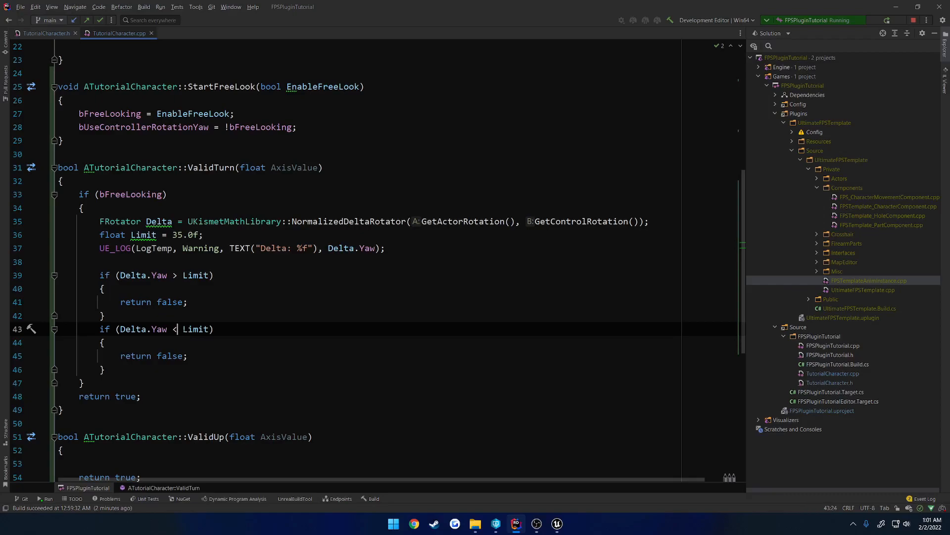
text(!)
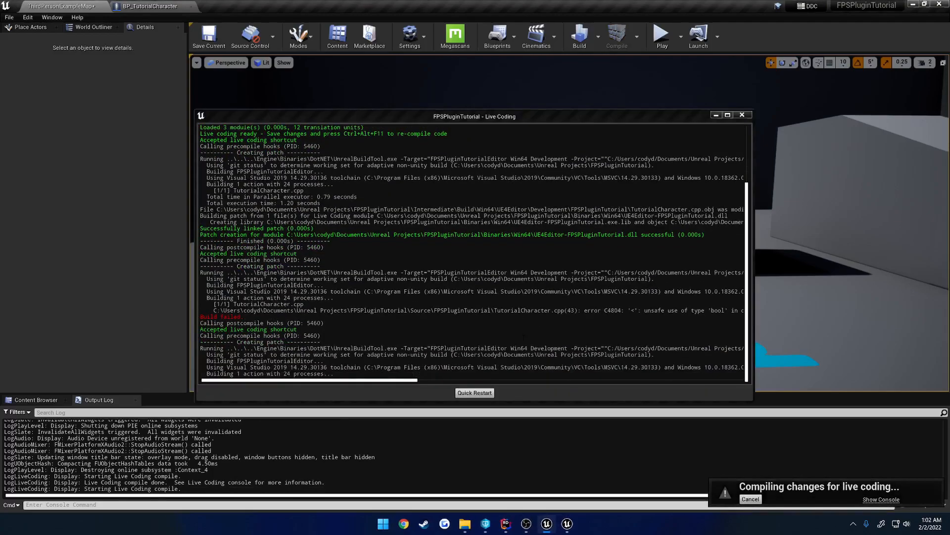
Return to Rider after the line-43 build failure and change the second check to Delta.Yaw < -Limit
click(660, 35)
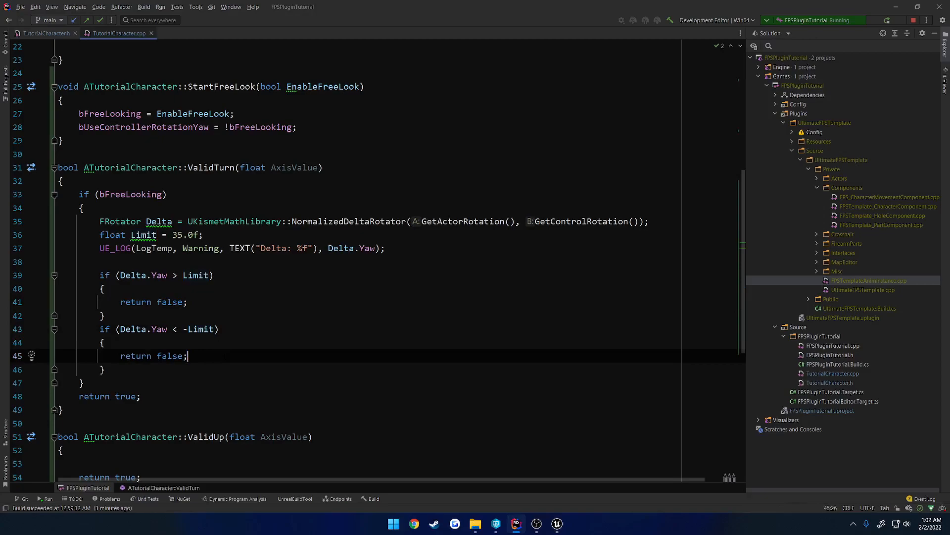
Extend the first yaw check with && AxisValue < 0.0f using the copied AxisValue name
double_click(294, 167)
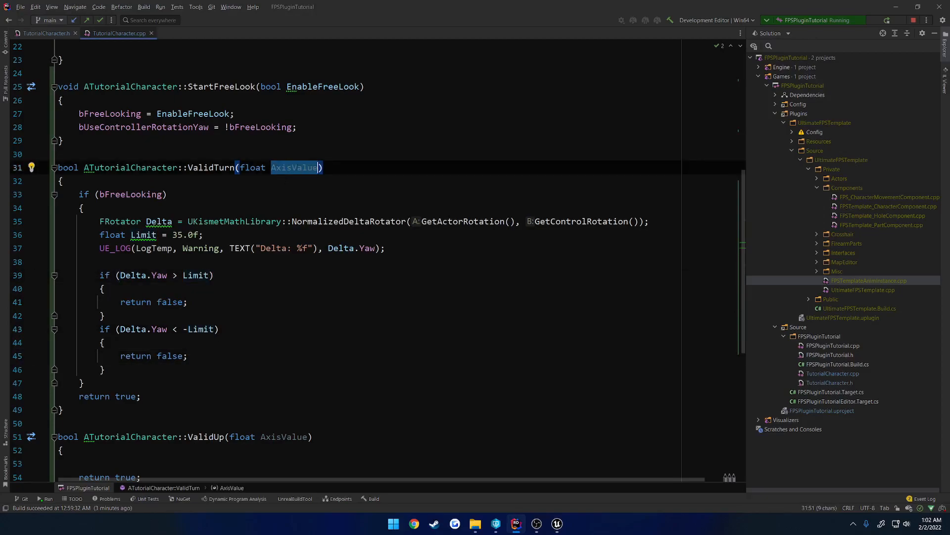
click(195, 274)
text( && )
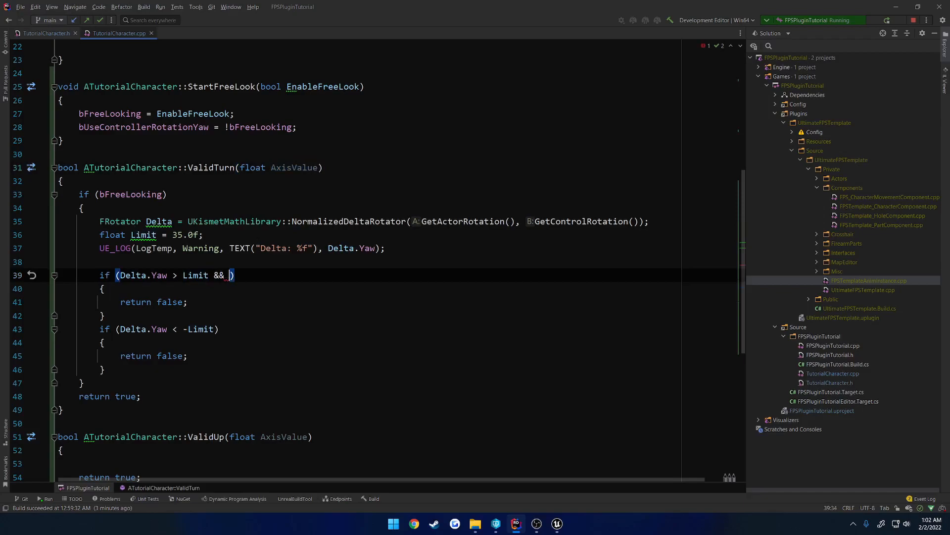
text(AxisValue)
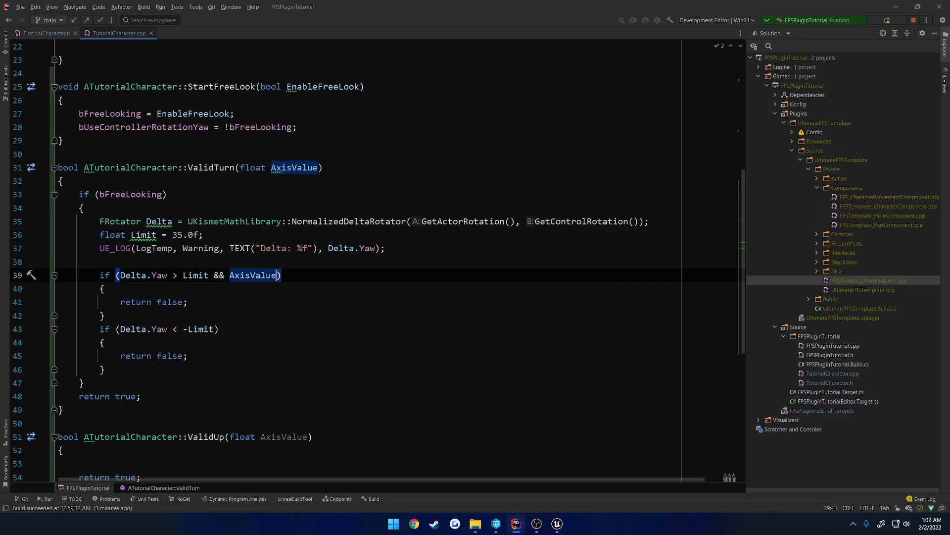
text(" ")
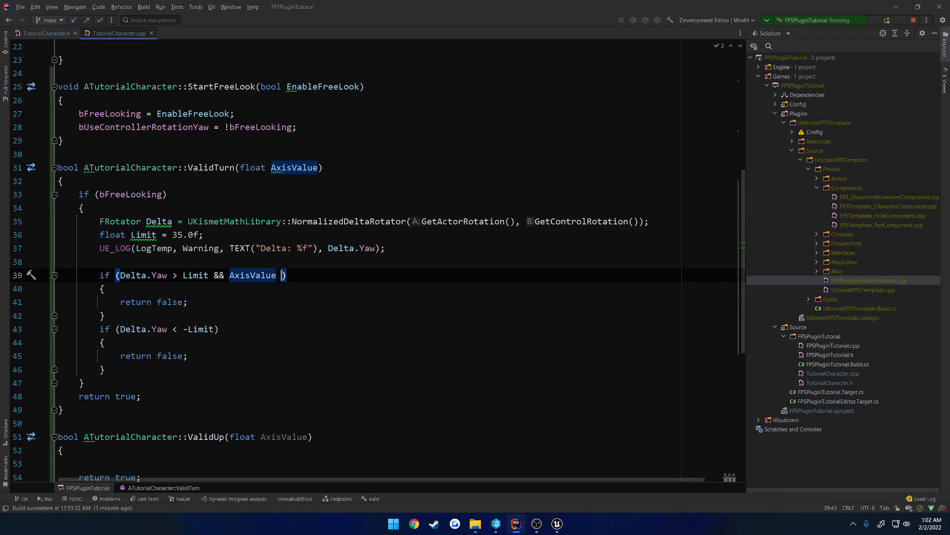
text(< 0.0f)
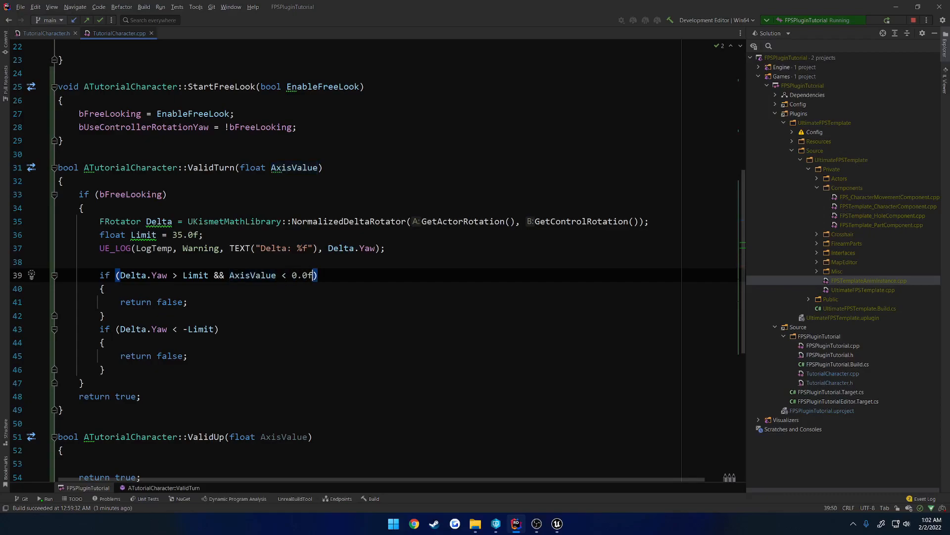
Select the first yaw condition to reuse it for the second check and ValidUp
double_click(252, 275)
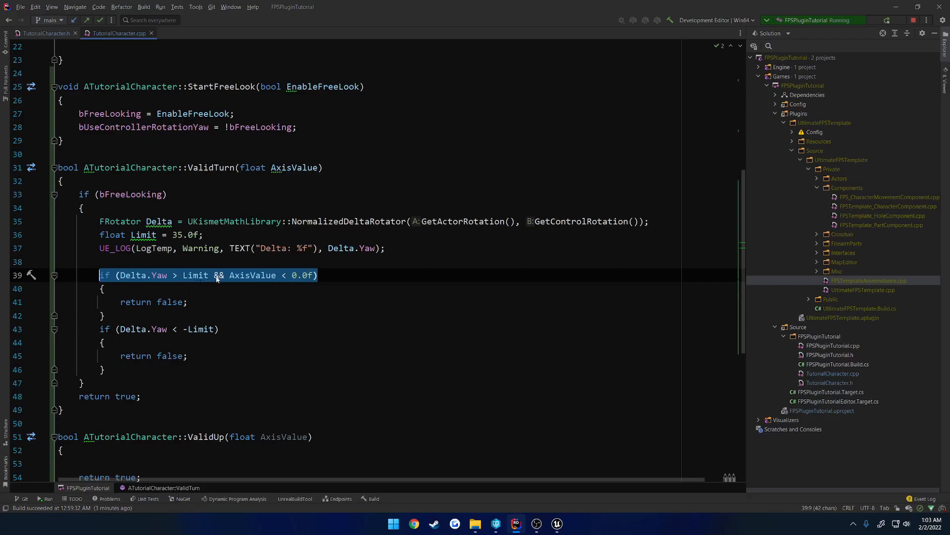
double_click(252, 274)
text( && AxisValue > 0.0f)
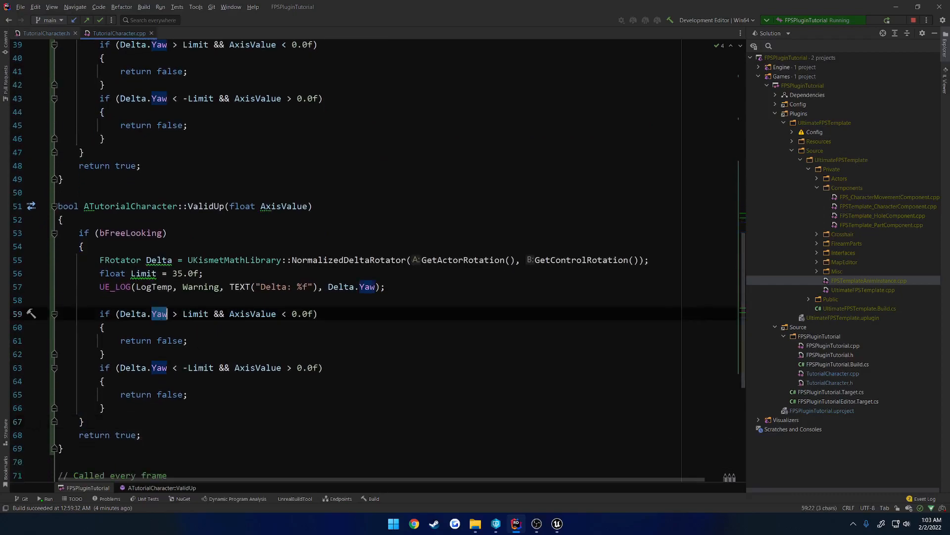
In ValidUp replace Yaw with Pitch and flip the AxisValue comparisons in both limit checks, then live-compile
text(Pitch)
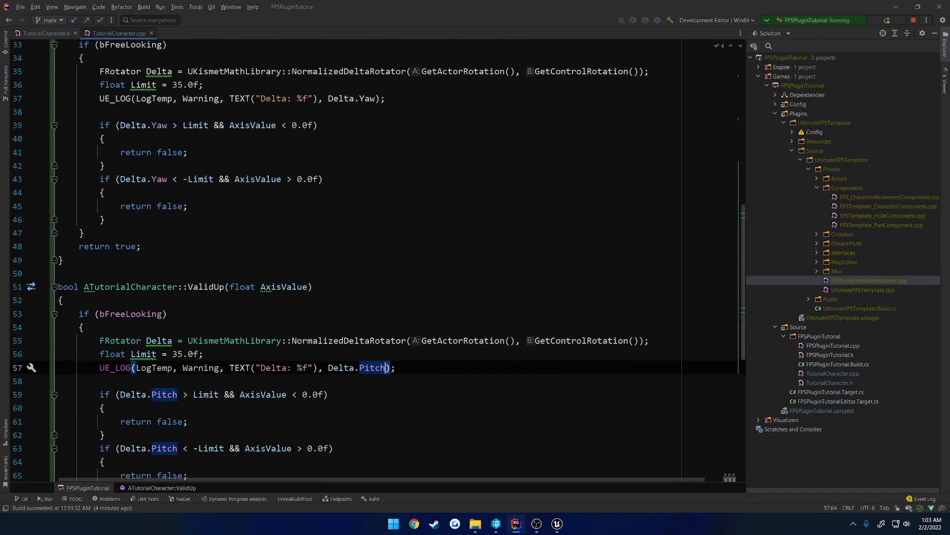
scroll(down, 3)
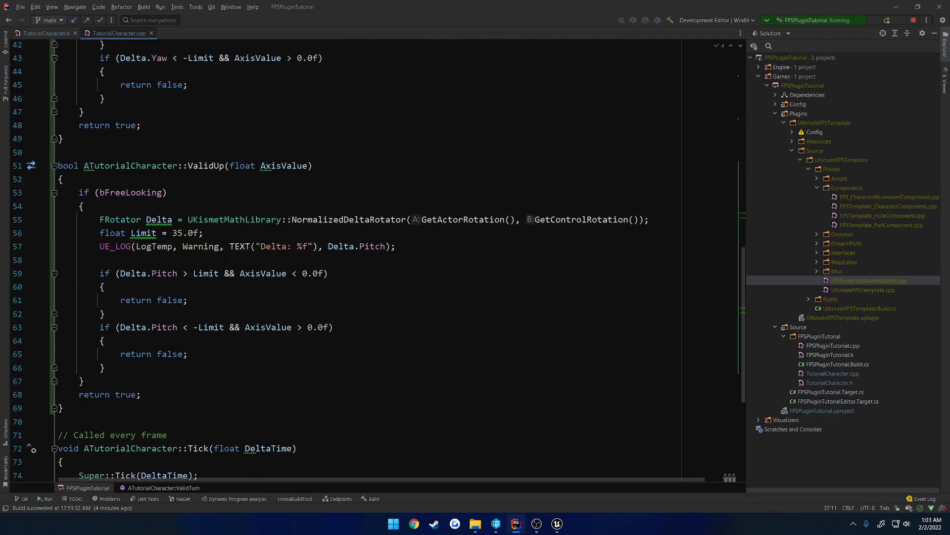
click(293, 273)
text(>)
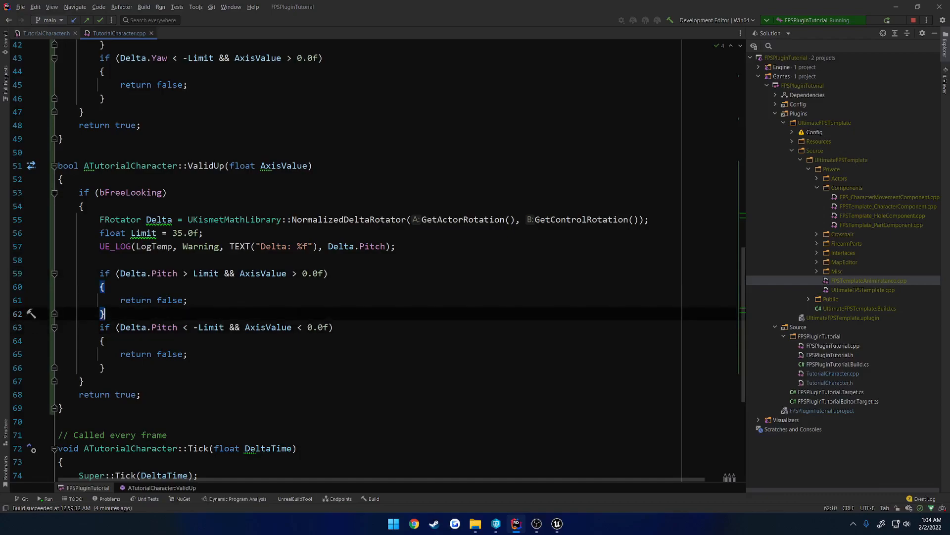
drag(119, 274, 219, 273)
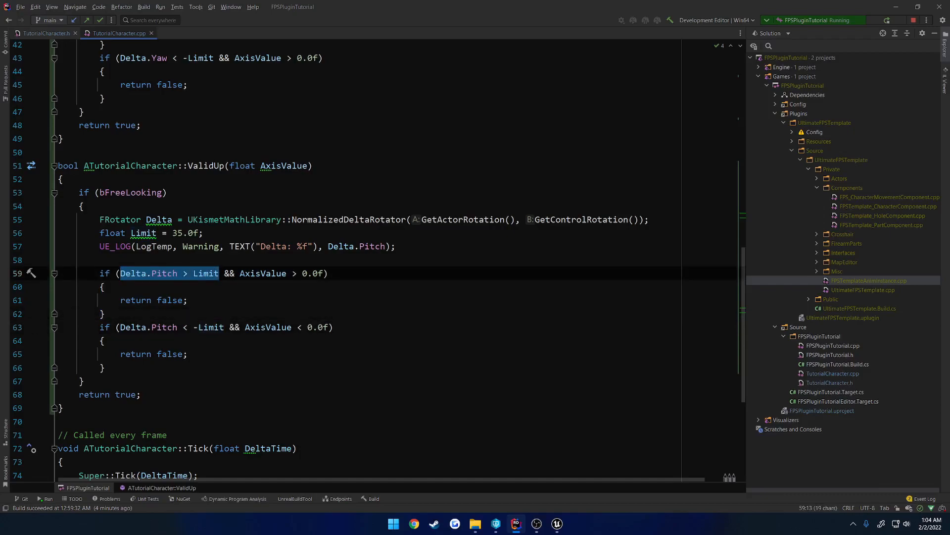
click(328, 273)
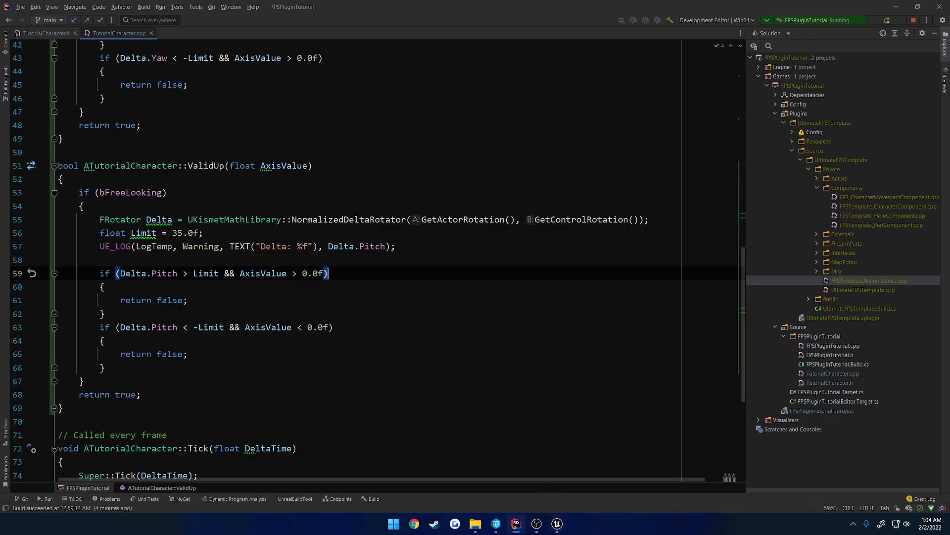
mouse_move(566, 499)
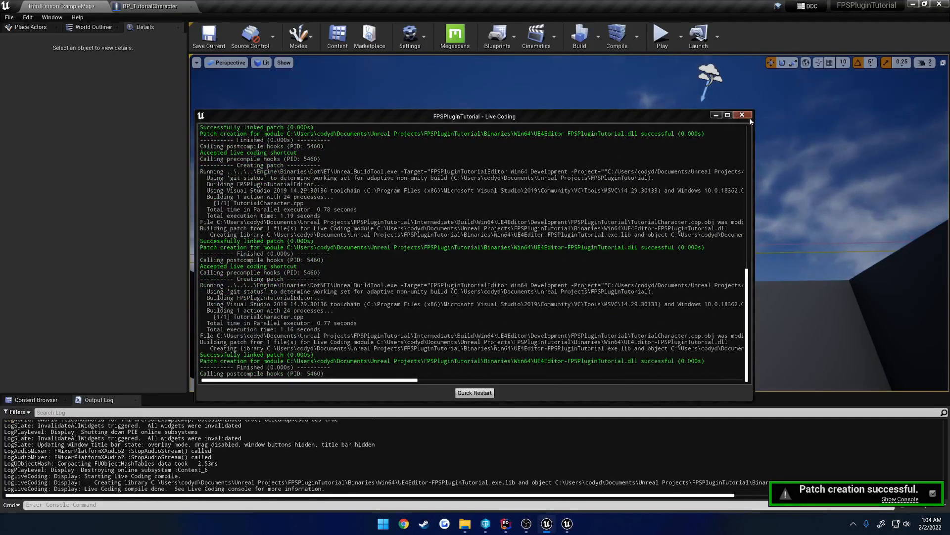
Close the Live Coding window and comment out ValidTurn's UE_LOG line in Rider
click(662, 35)
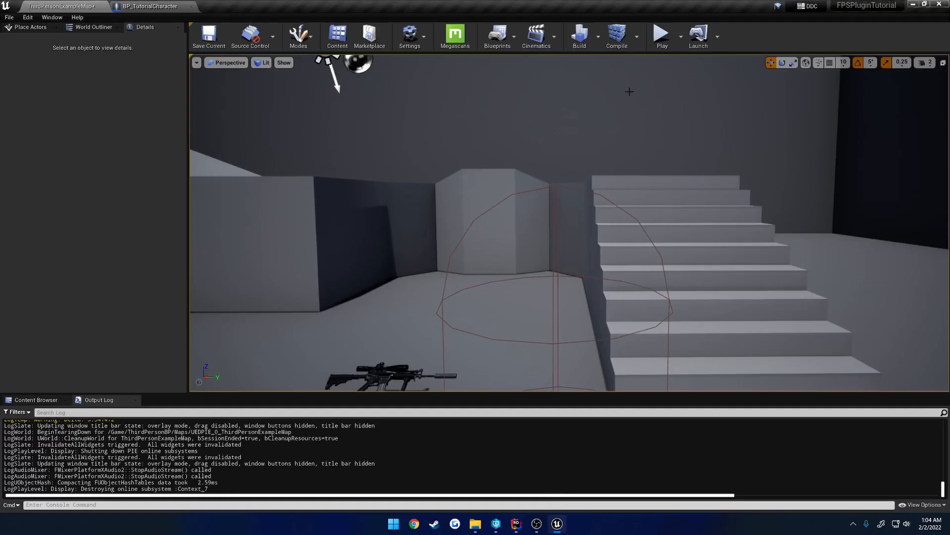
click(660, 35)
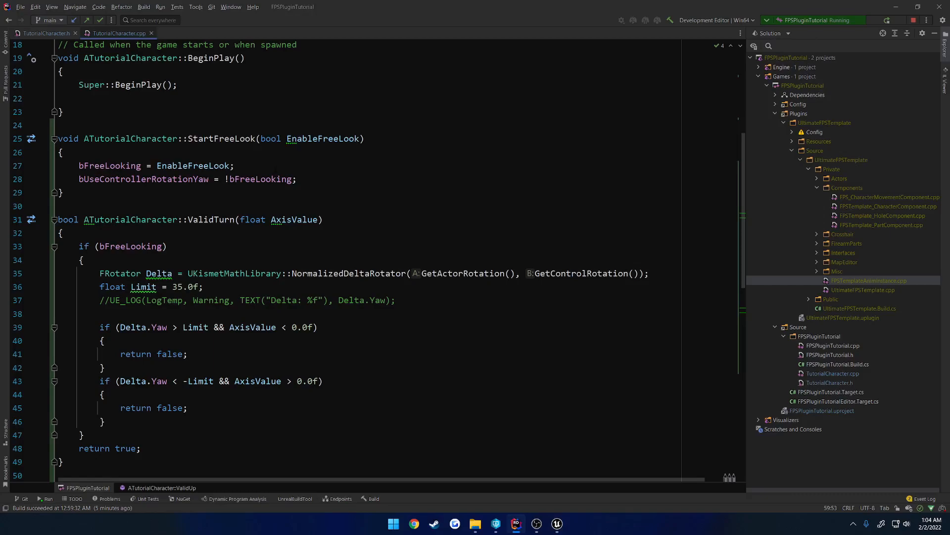
In StartFreeLook add an if(!bFreeLooking) branch with a controller check for restoring rotation
click(43, 33)
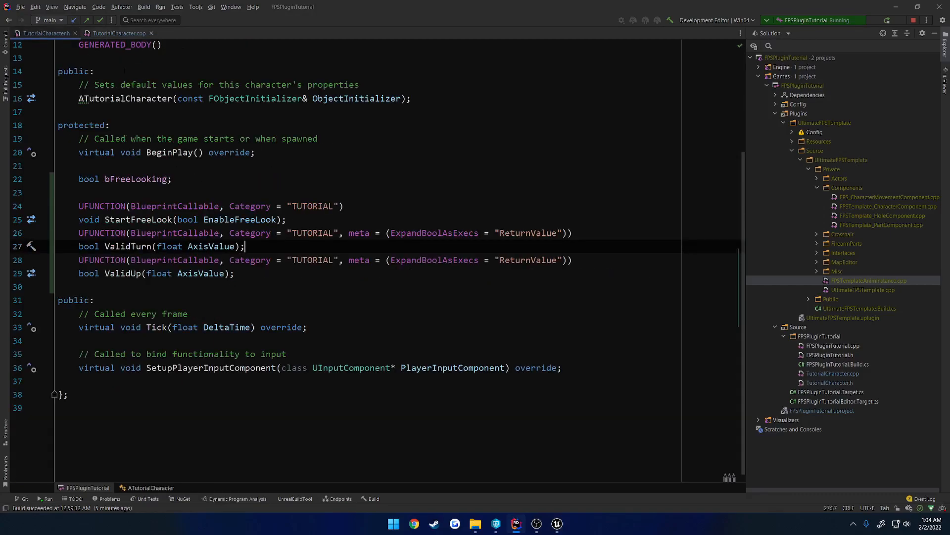
click(118, 33)
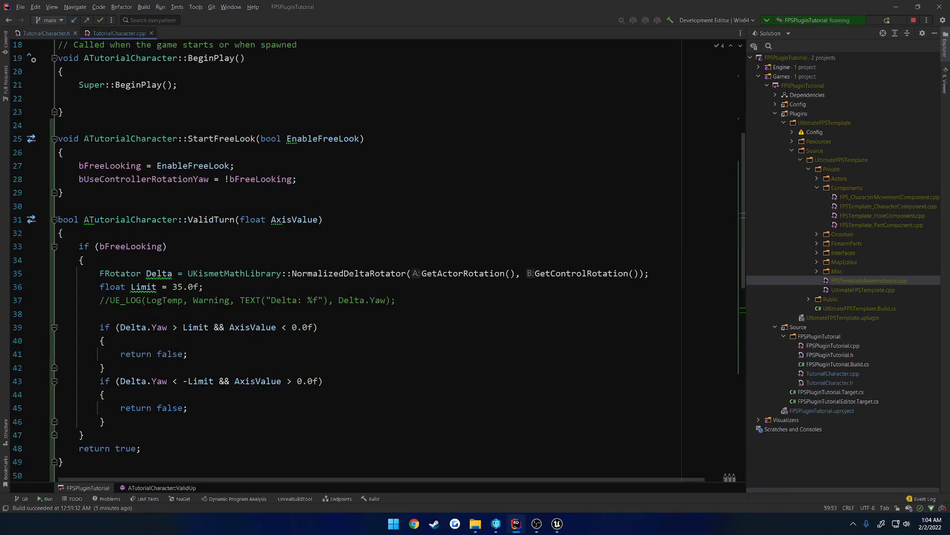
double_click(584, 273)
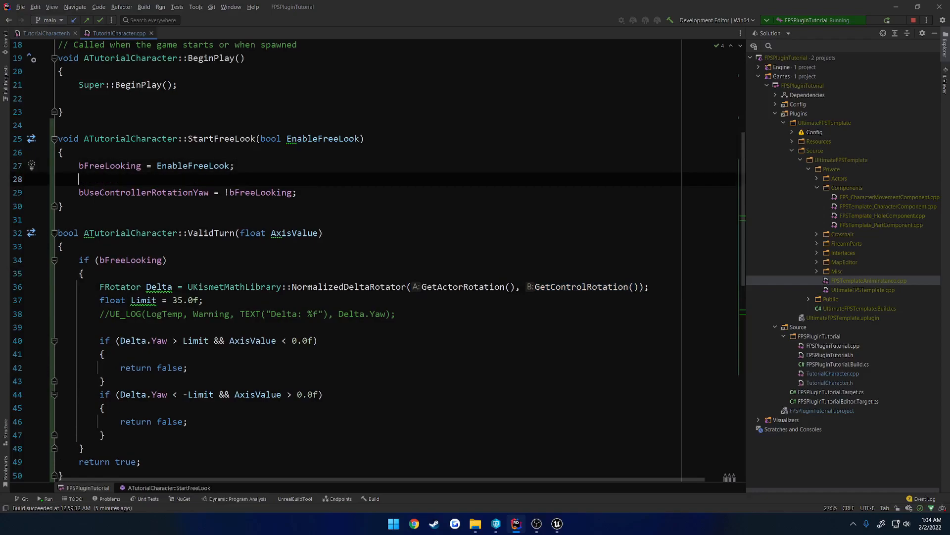
text(if)
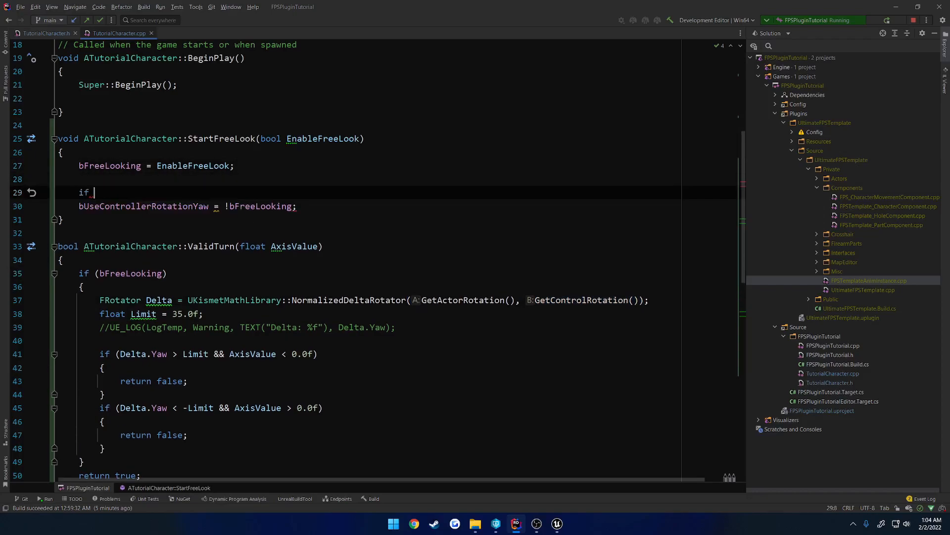
text((bFreeLooking)
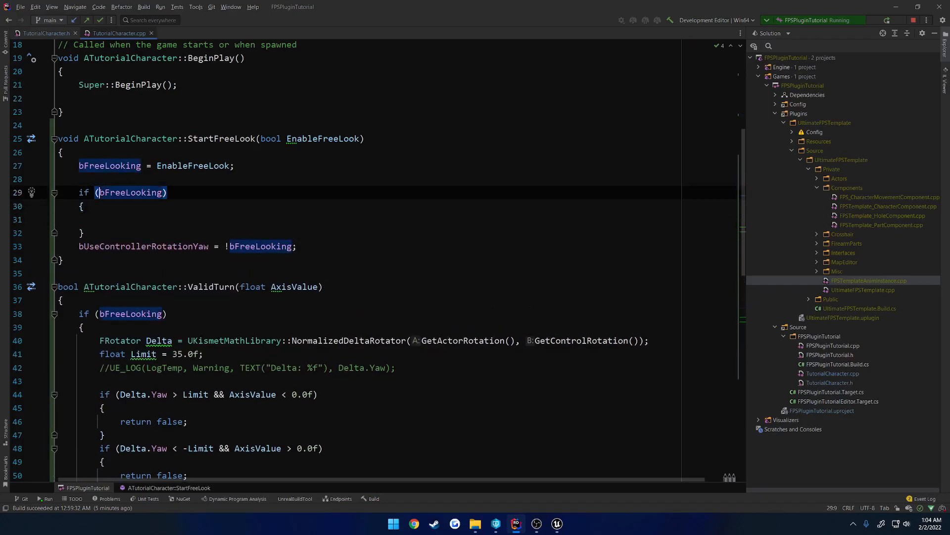
text(!)
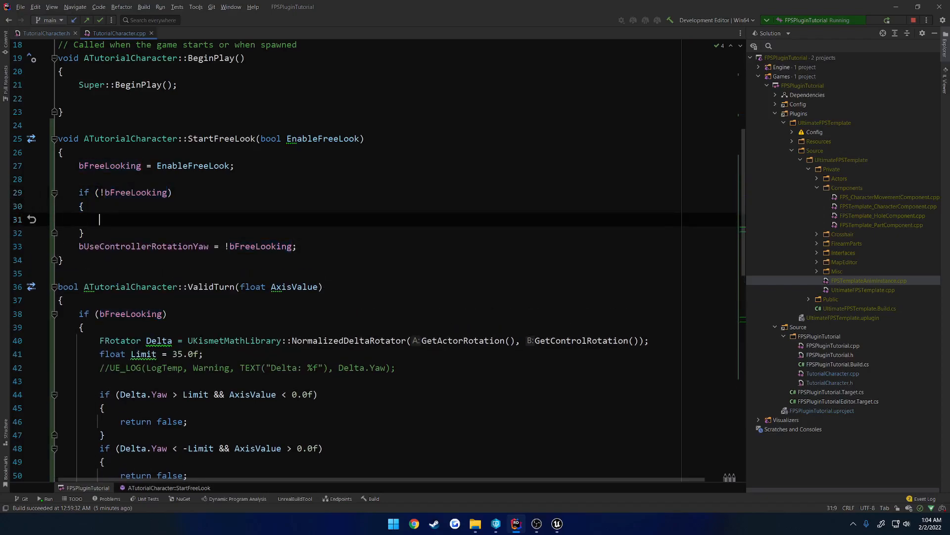
text(if)
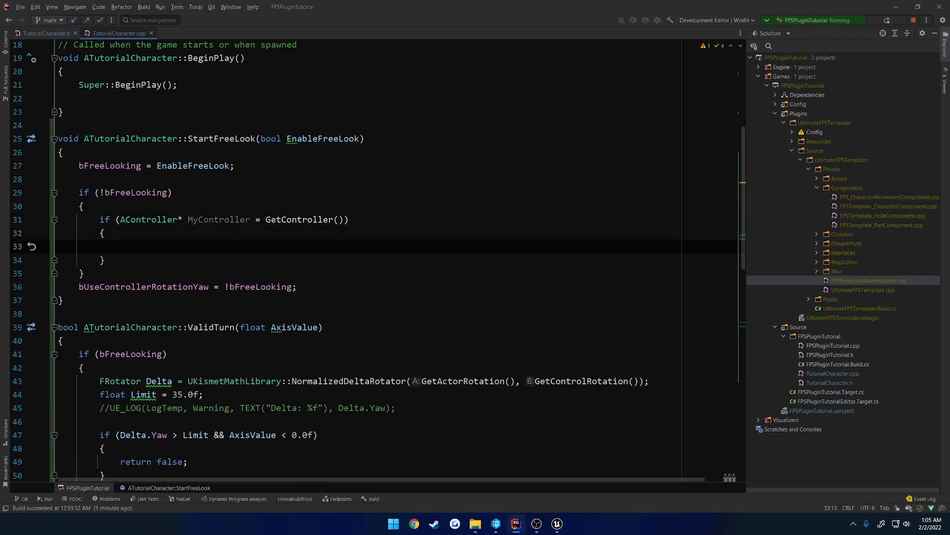
Declare FRotator FreeLookControlRotation in TutorialCharacter.h
click(44, 32)
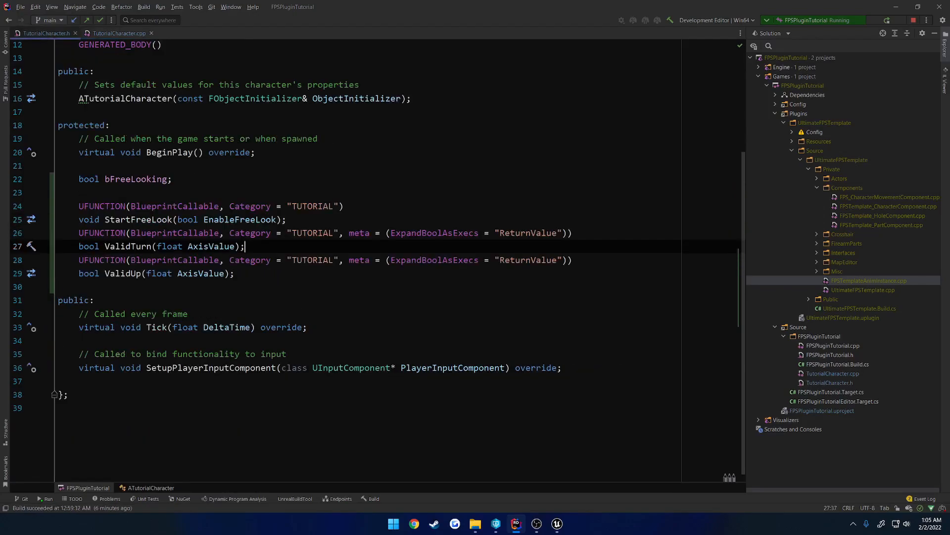
text(F)
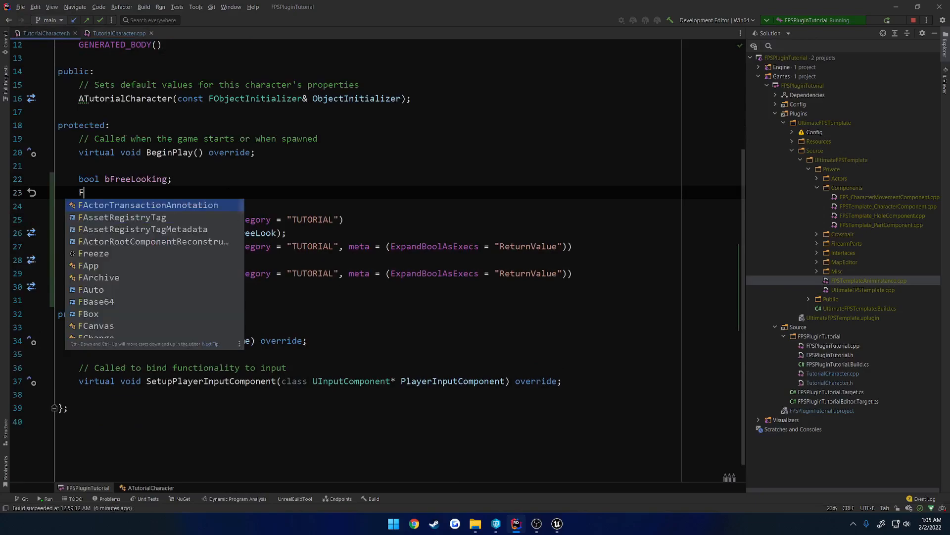
text(Rotator FreeLookCont)
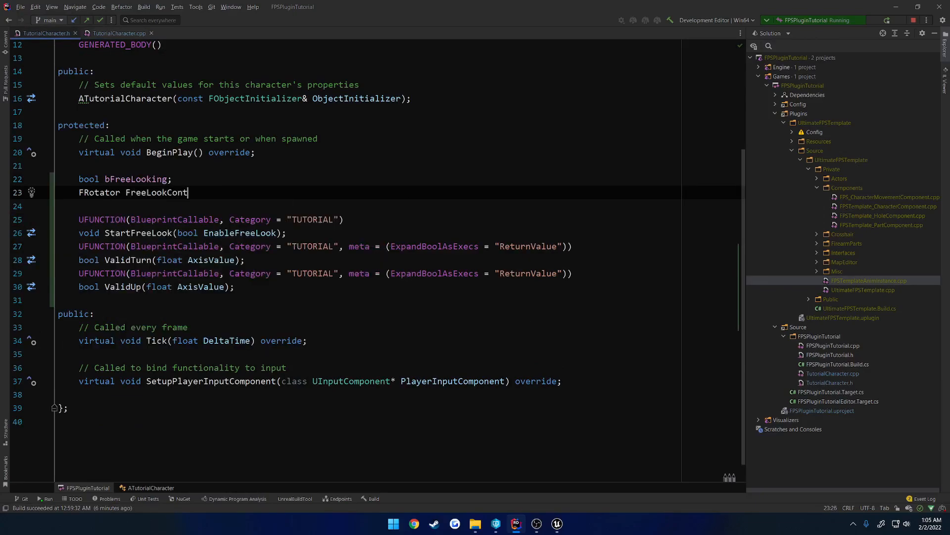
text(rolRotation;)
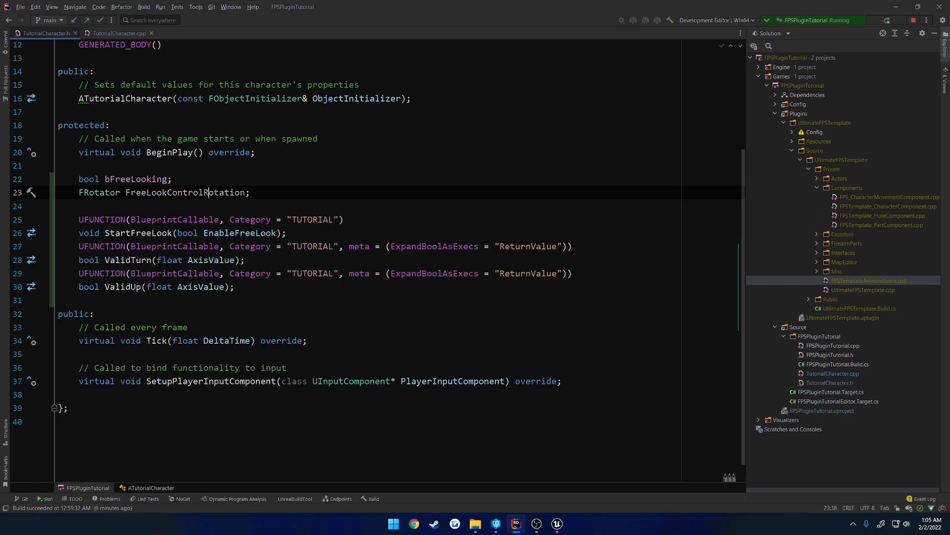
Call MyController->SetControlRotation(FreeLookControlRotation) on release and store GetControlRotation() when free-look starts
click(117, 32)
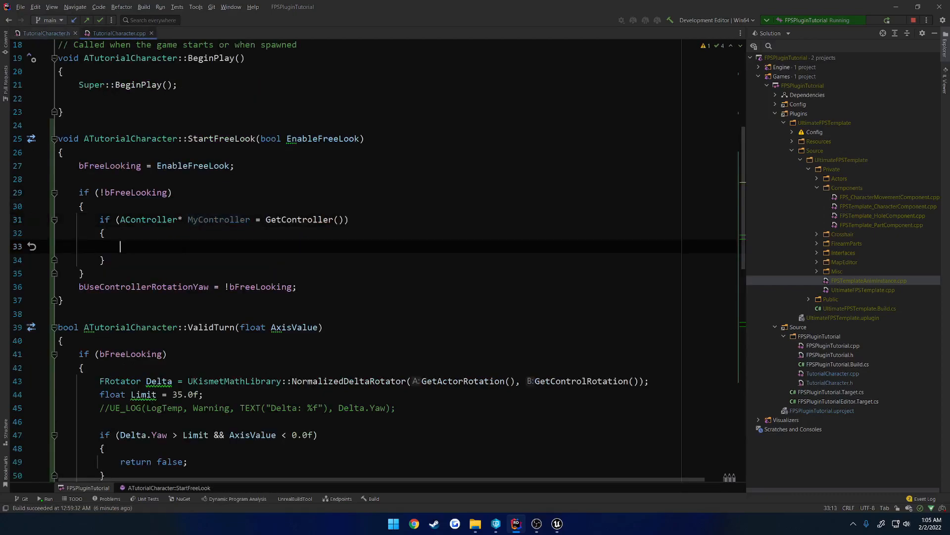
text(MyController->)
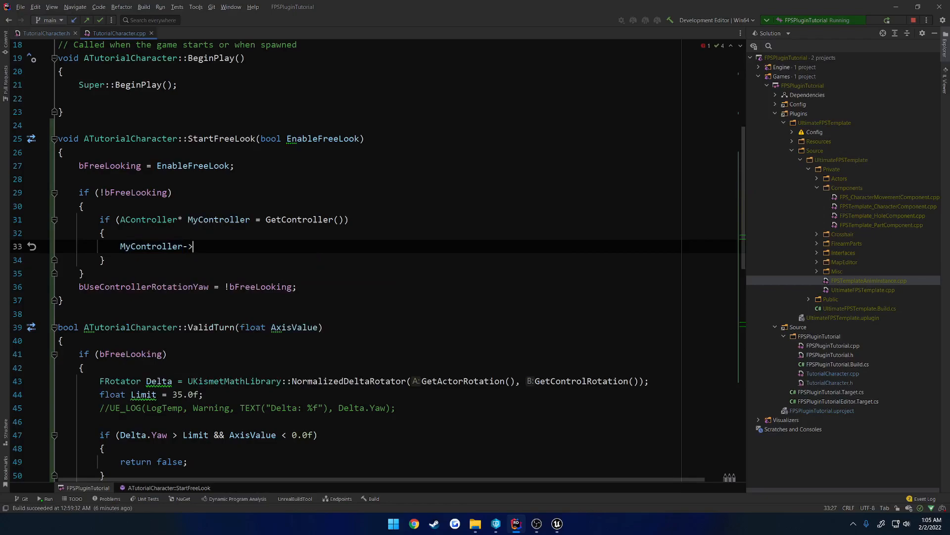
text(SetControlRotation(FreeLookControlRotation);)
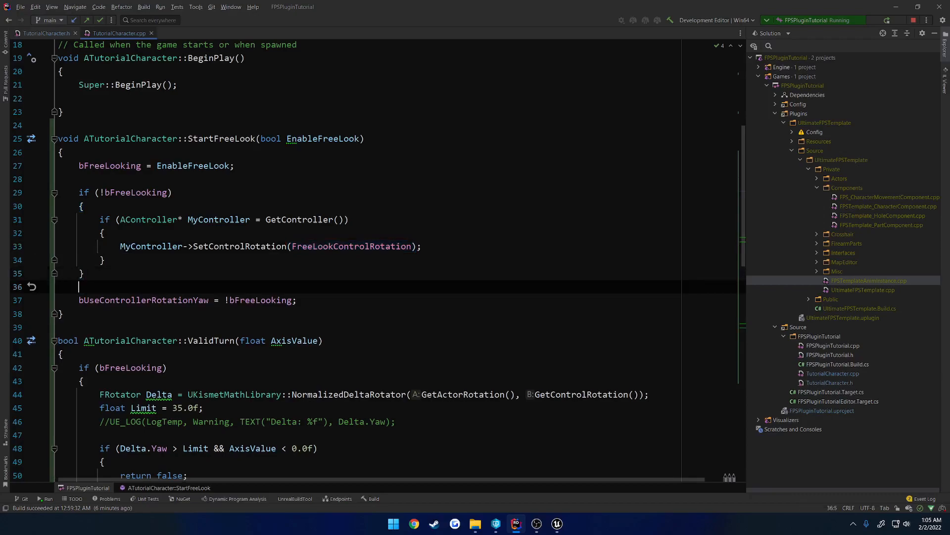
text(FreeLookControlRotation)
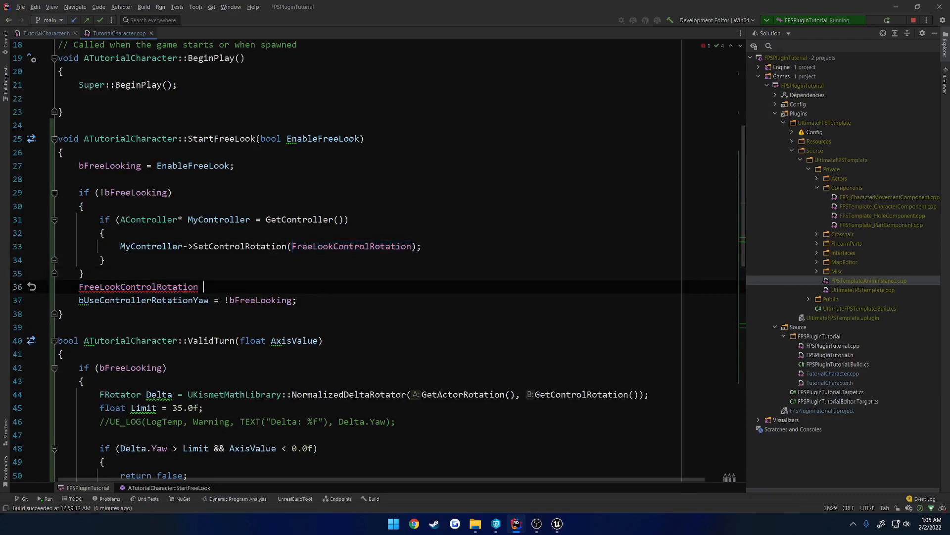
text(= GetCont)
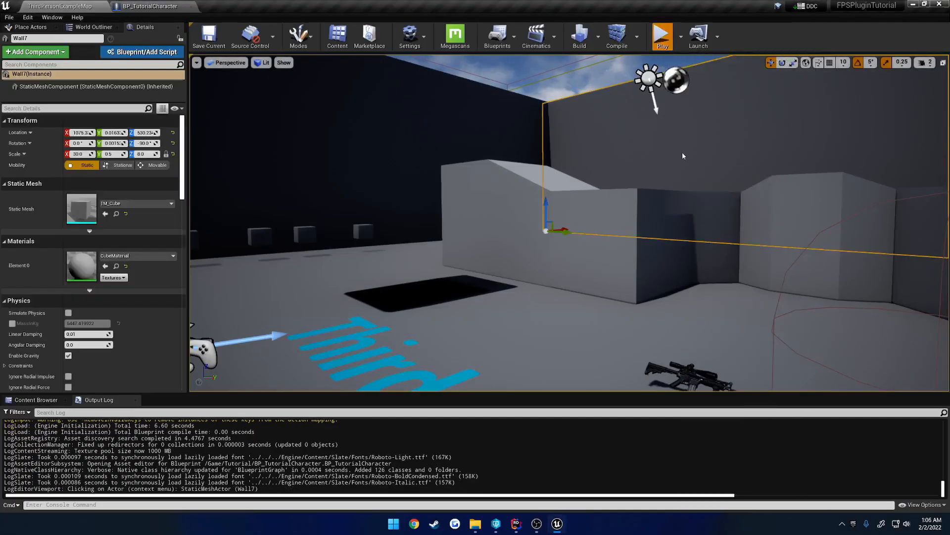
click(660, 37)
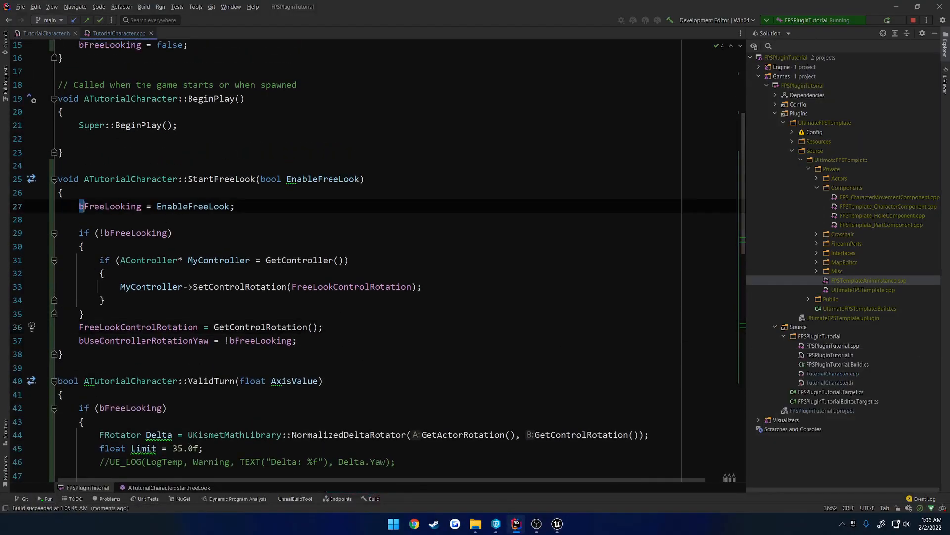
double_click(110, 205)
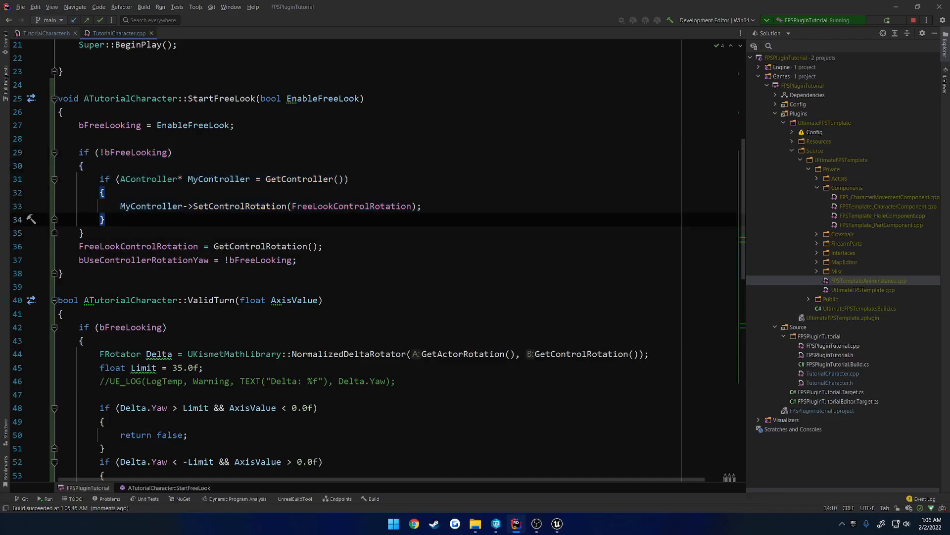
scroll(down, 3)
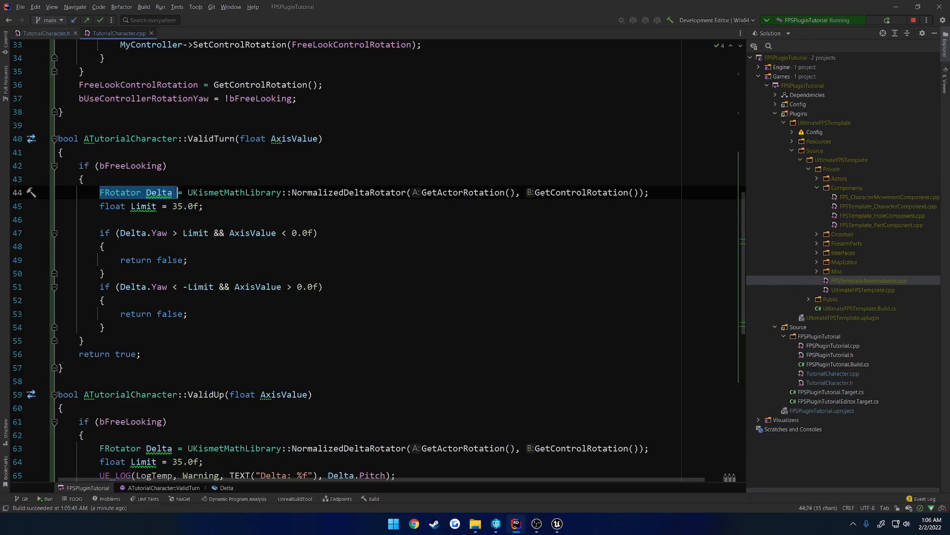
click(105, 233)
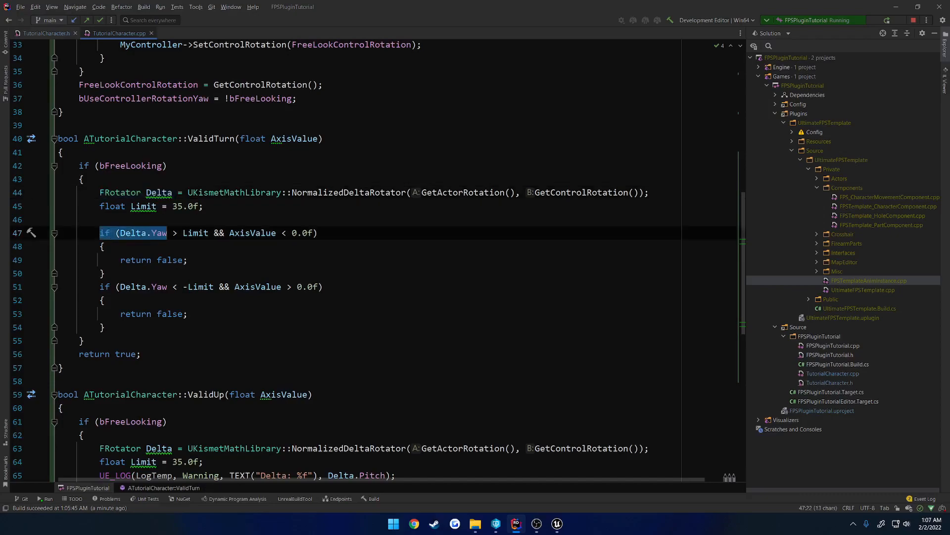
click(581, 192)
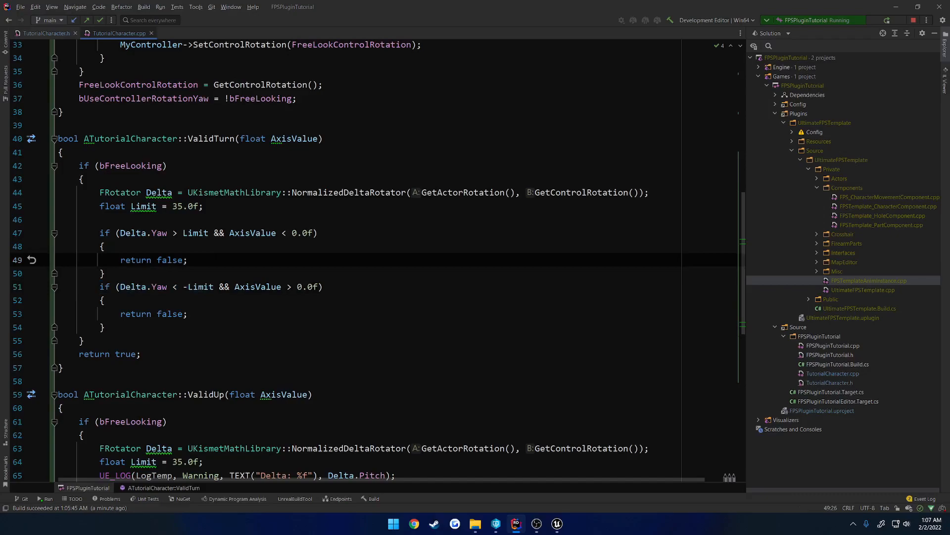
drag(214, 233, 318, 232)
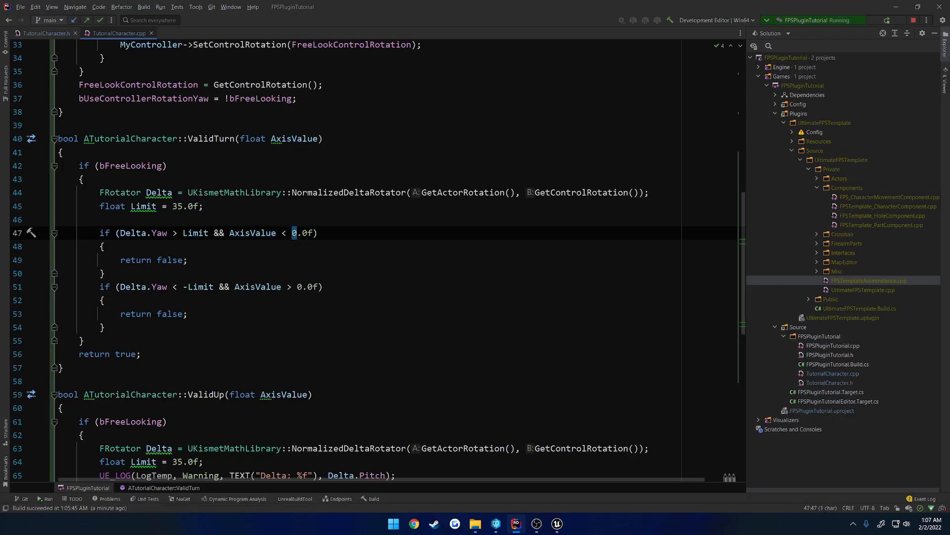
drag(121, 233, 208, 233)
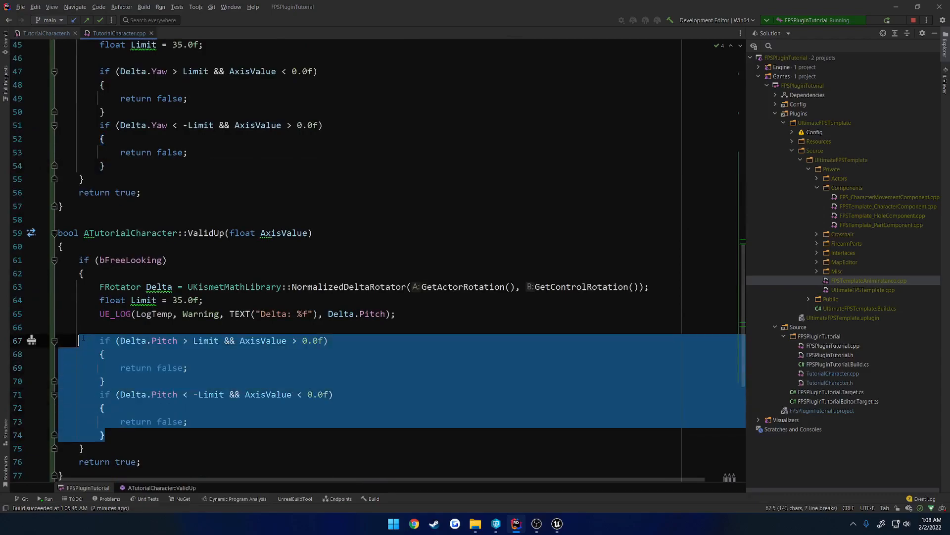
click(396, 314)
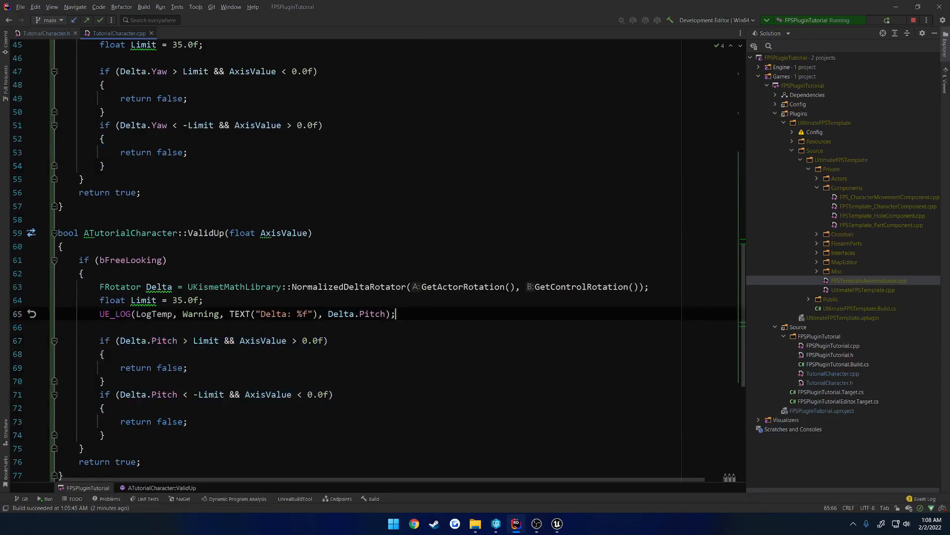